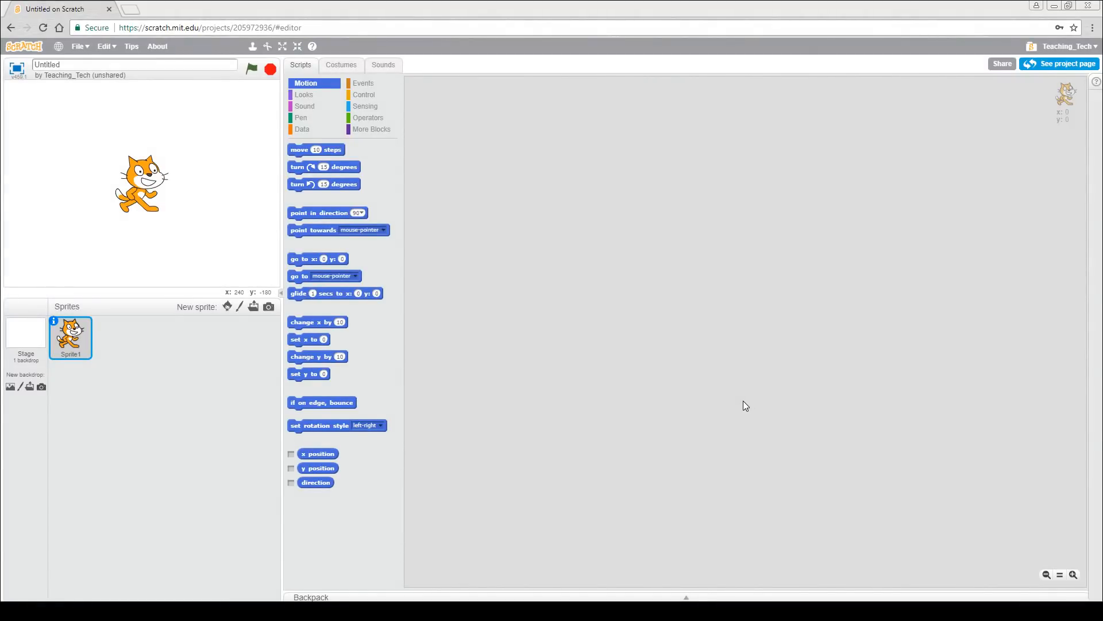
mouse_move(732, 399)
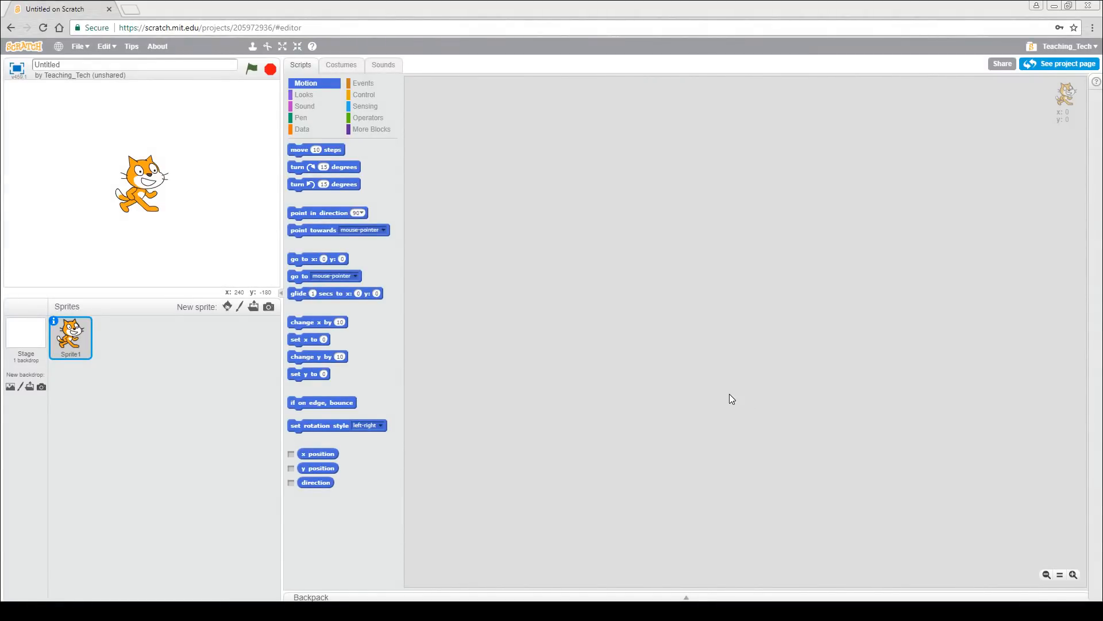
mouse_move(619, 342)
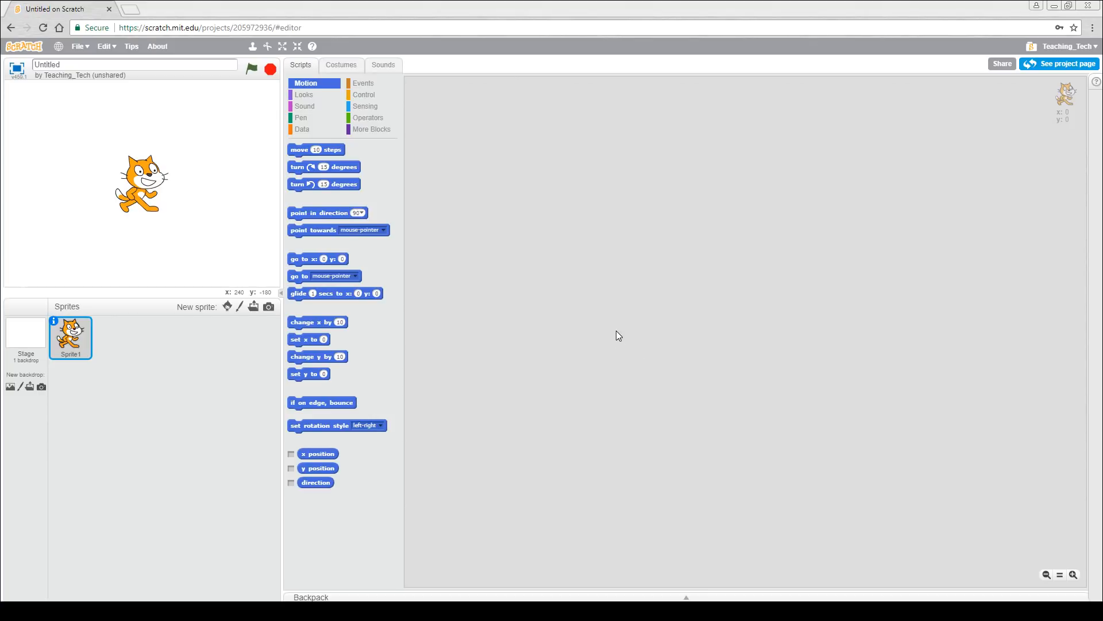
mouse_move(259, 224)
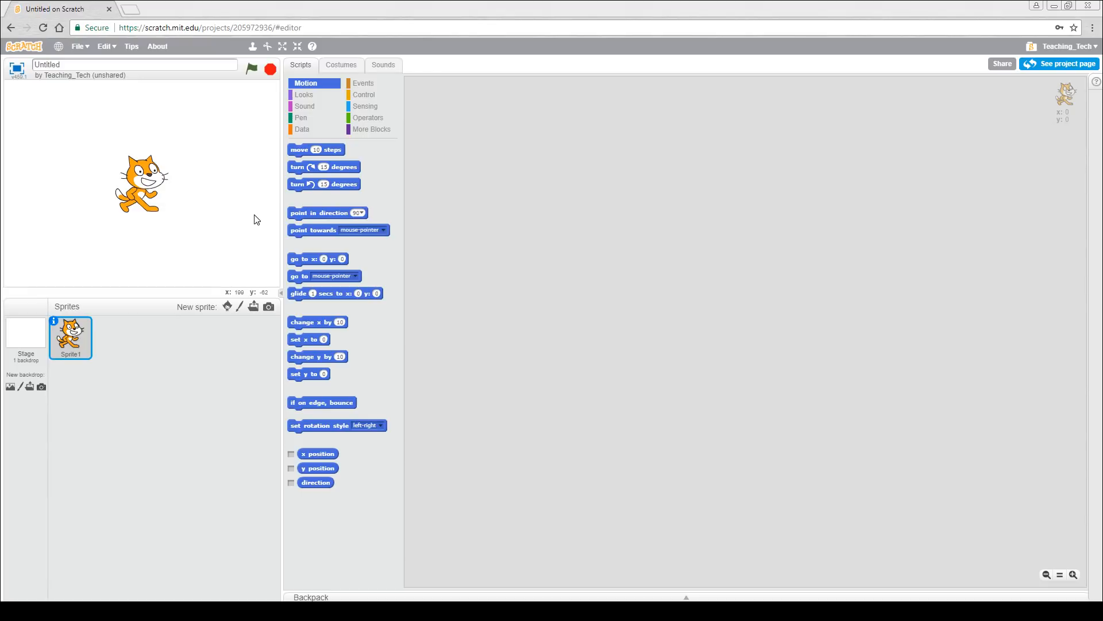
mouse_move(366, 92)
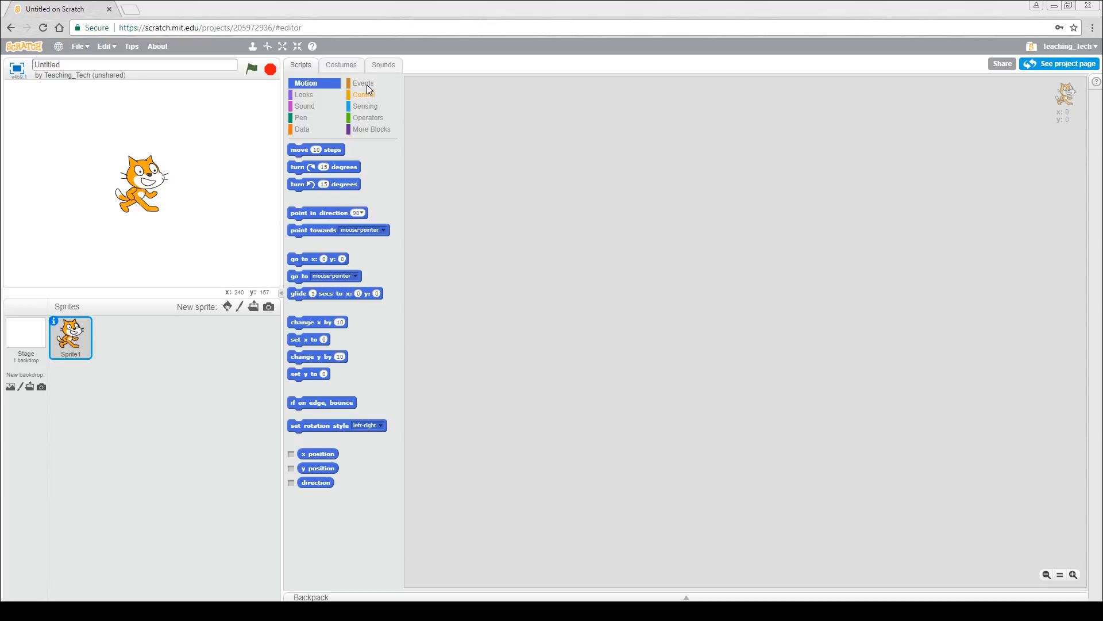
Build an up-arrow key script that points the cat in direction 0 and moves 10 steps
click(364, 83)
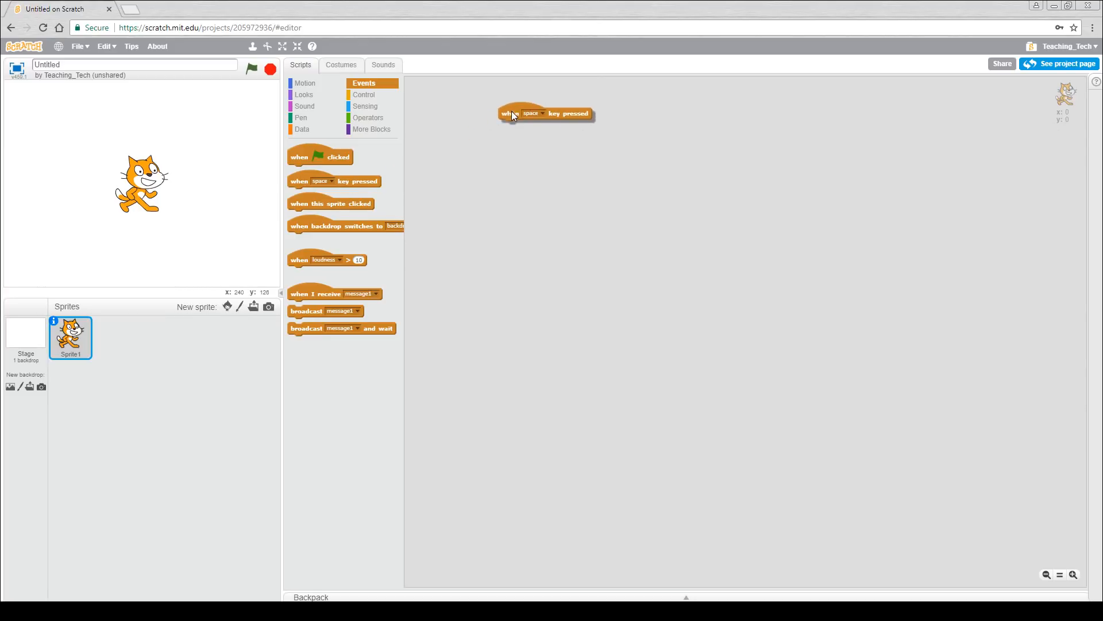
click(531, 114)
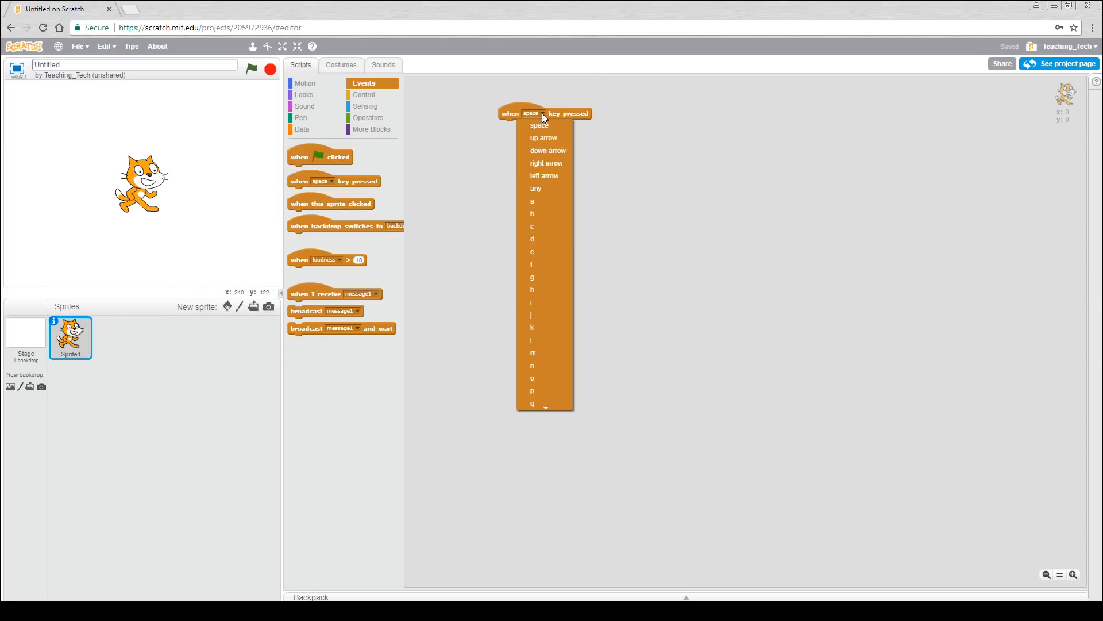
mouse_move(544, 137)
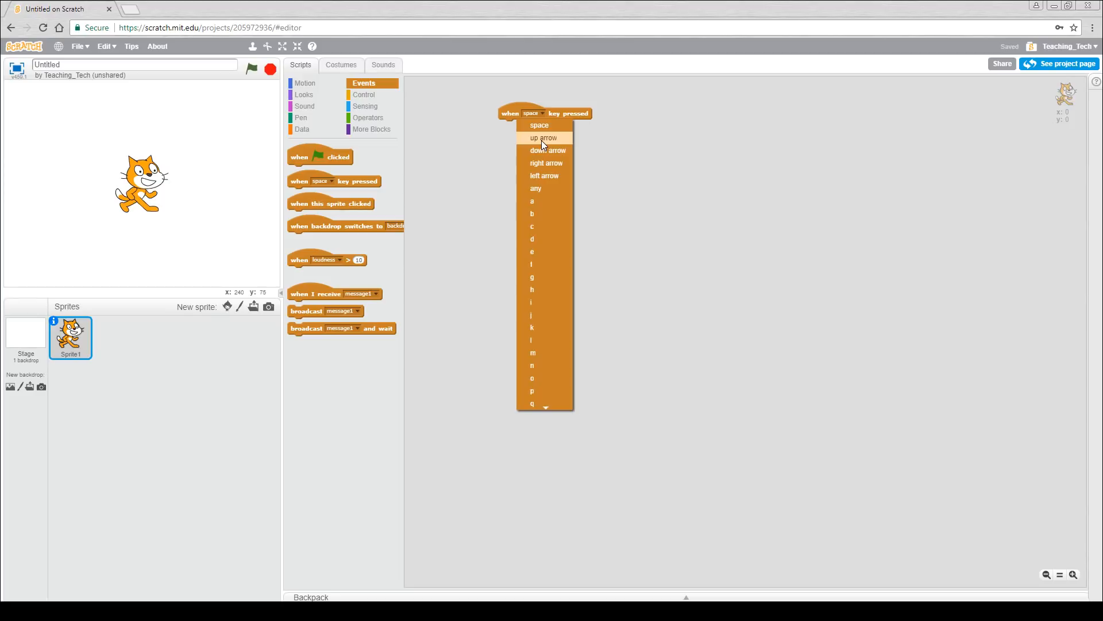
click(544, 137)
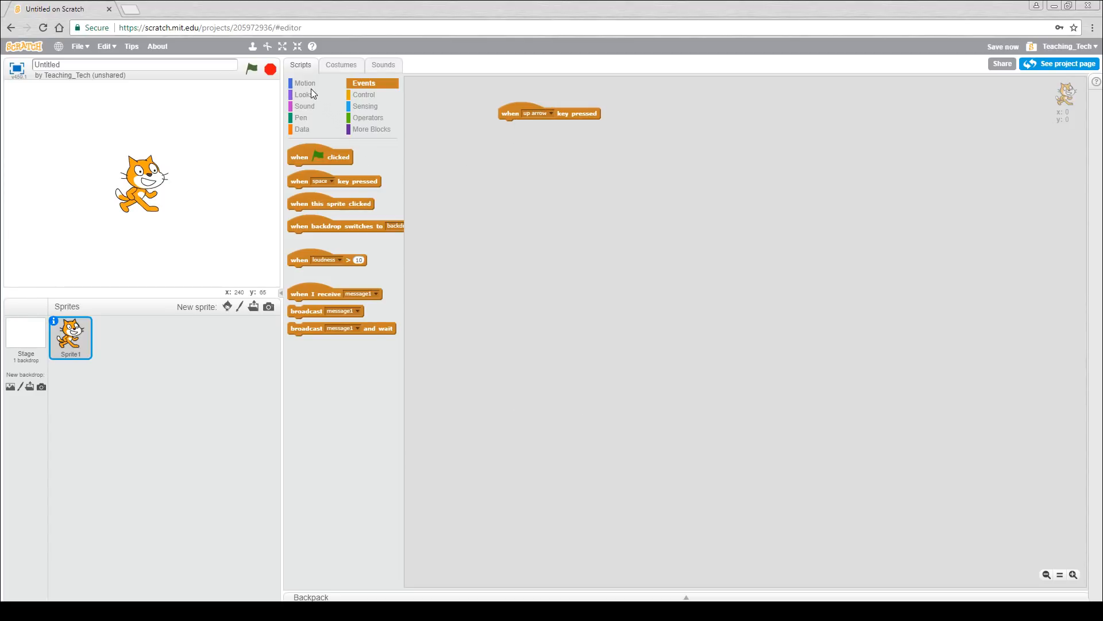
click(306, 83)
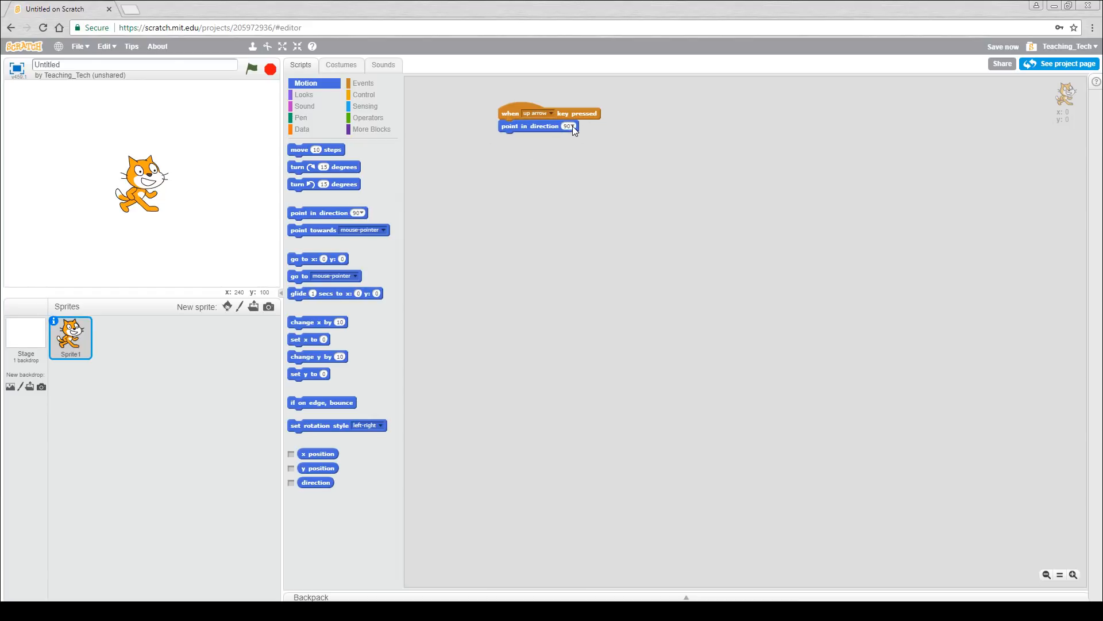
click(569, 126)
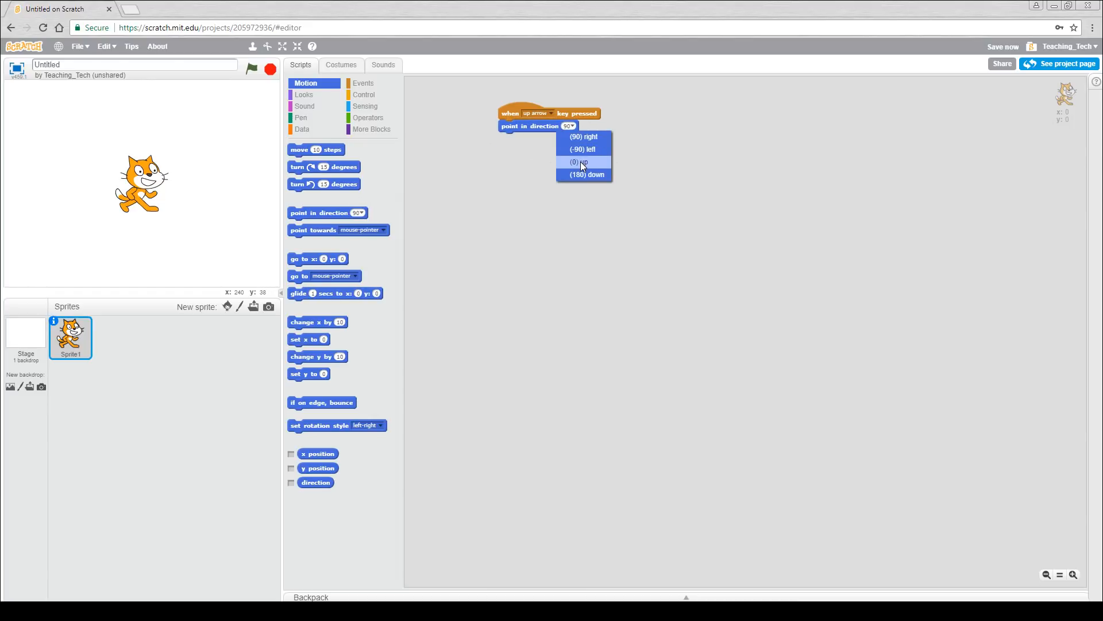
click(578, 162)
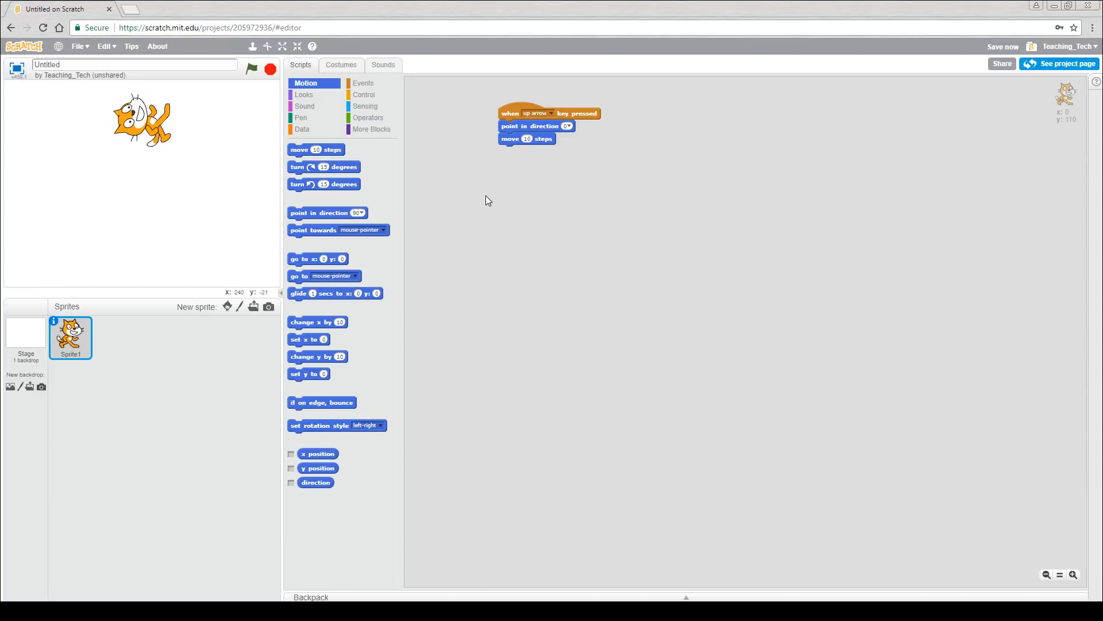
Duplicate the up-arrow script and set the copy to the down arrow
right_click(507, 113)
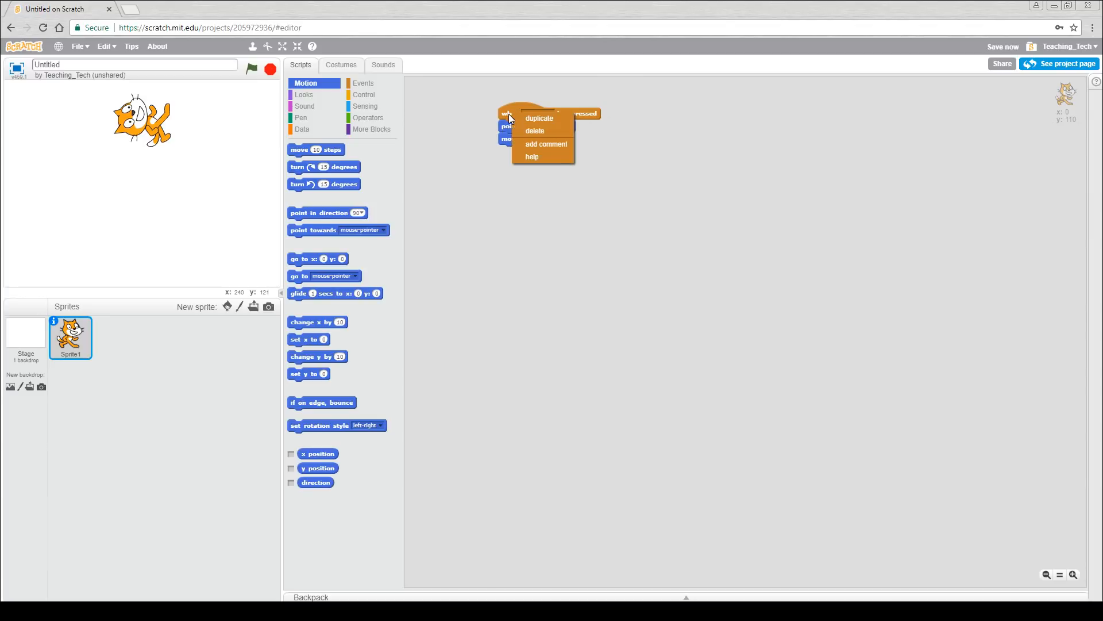
click(506, 159)
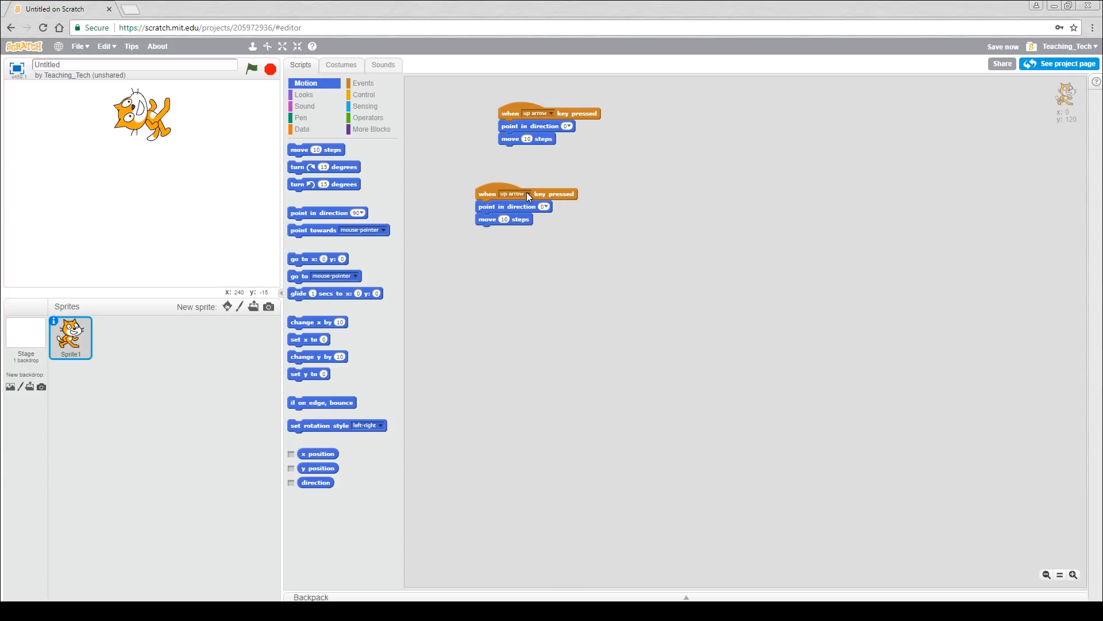
click(524, 193)
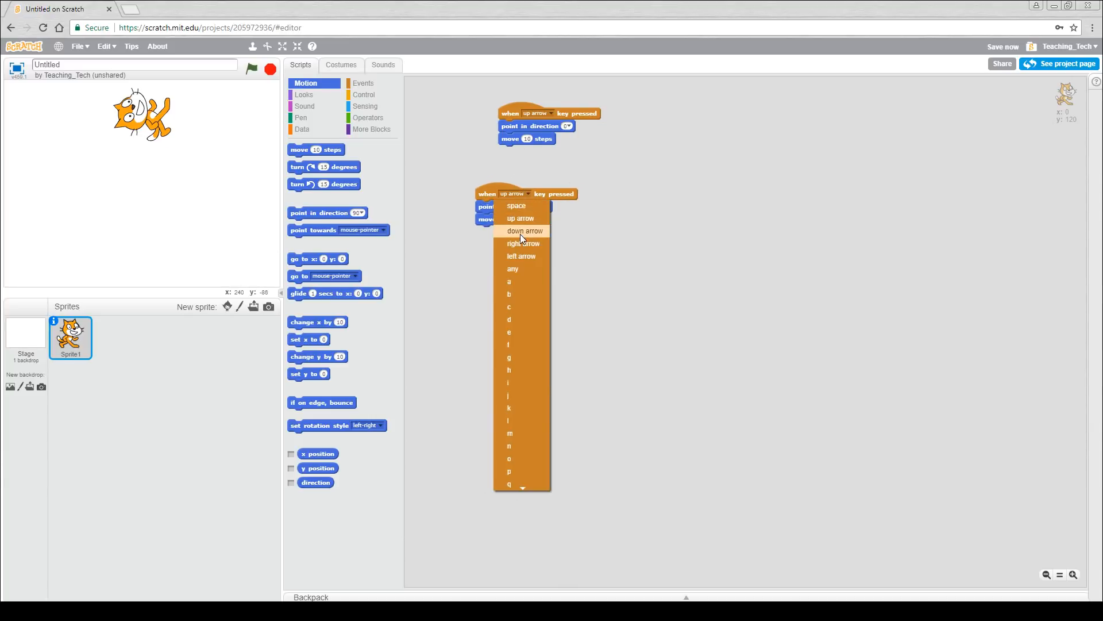
click(524, 231)
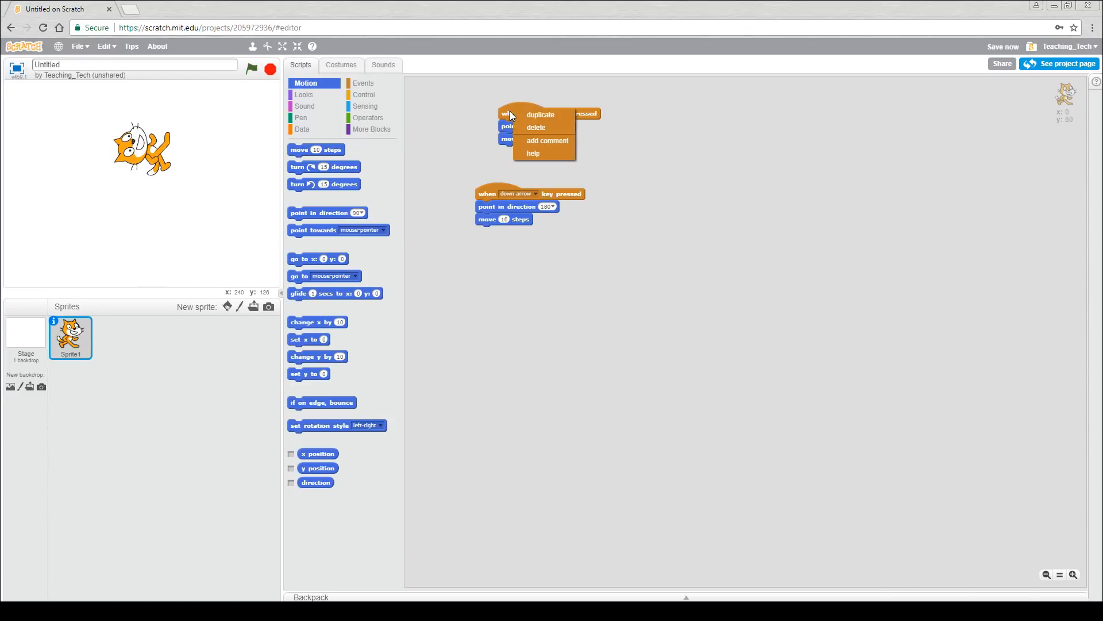
Duplicate again for left and right arrows, pointing the cat -90 and 90
click(540, 115)
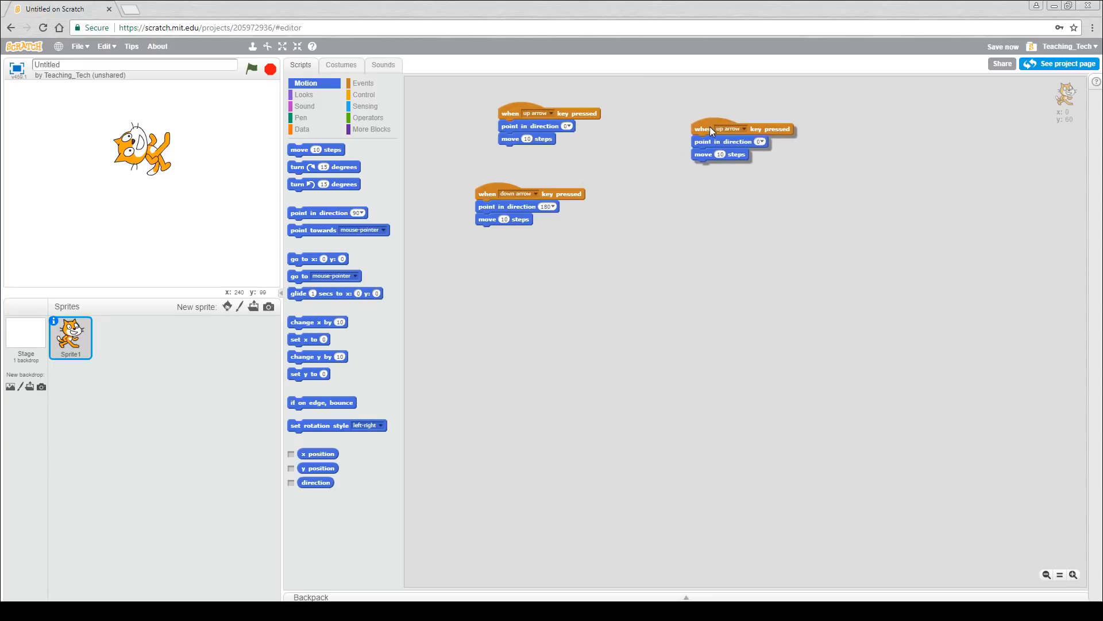
click(762, 141)
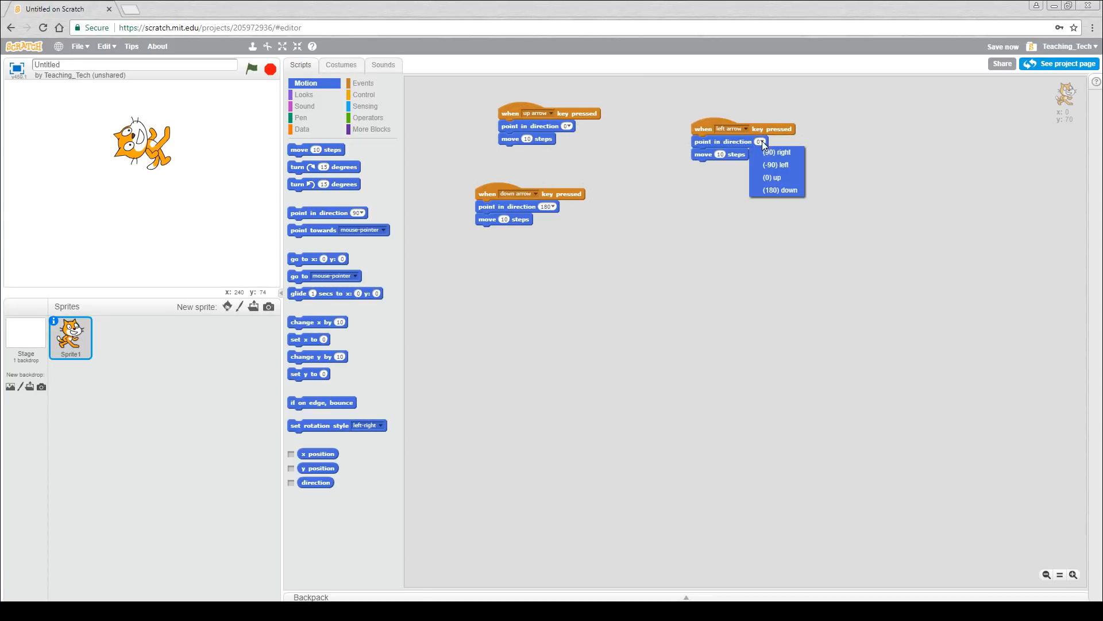
click(735, 214)
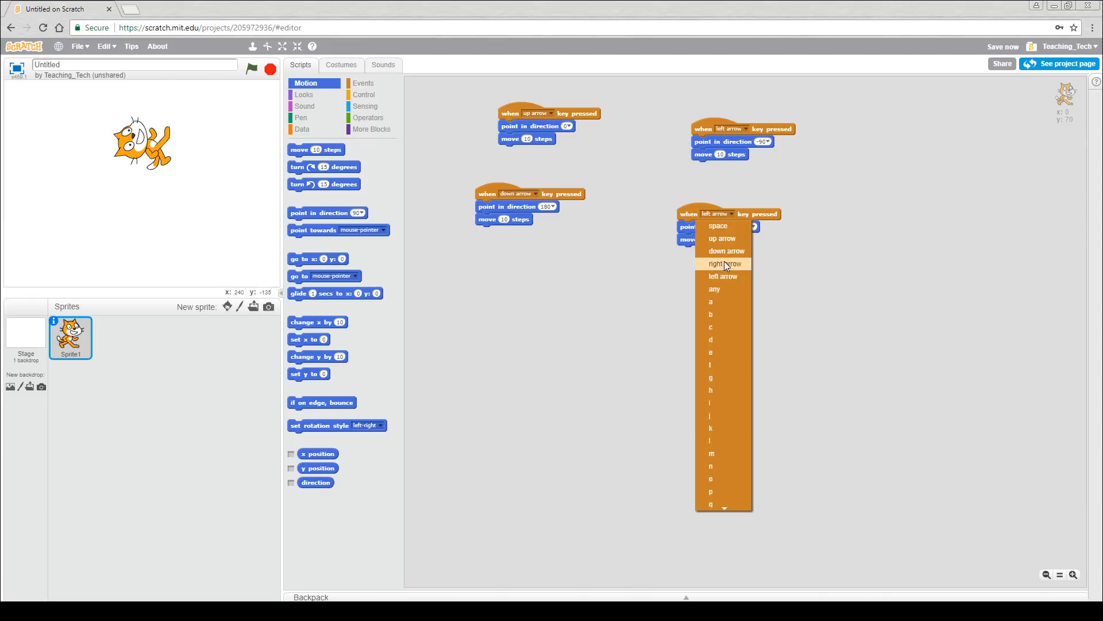
click(724, 264)
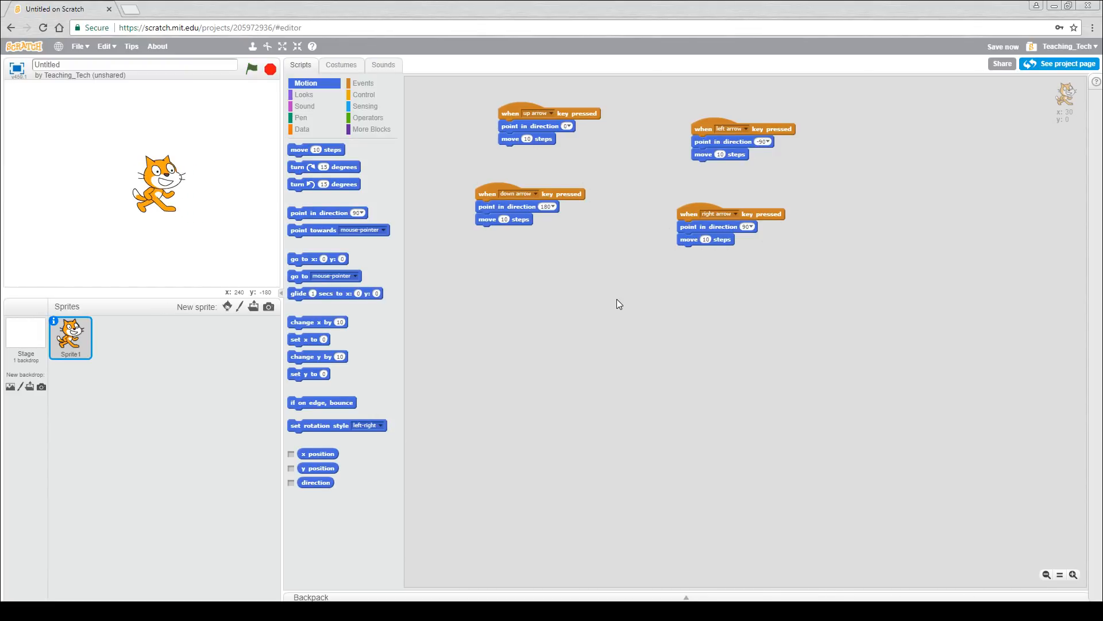
mouse_move(331, 382)
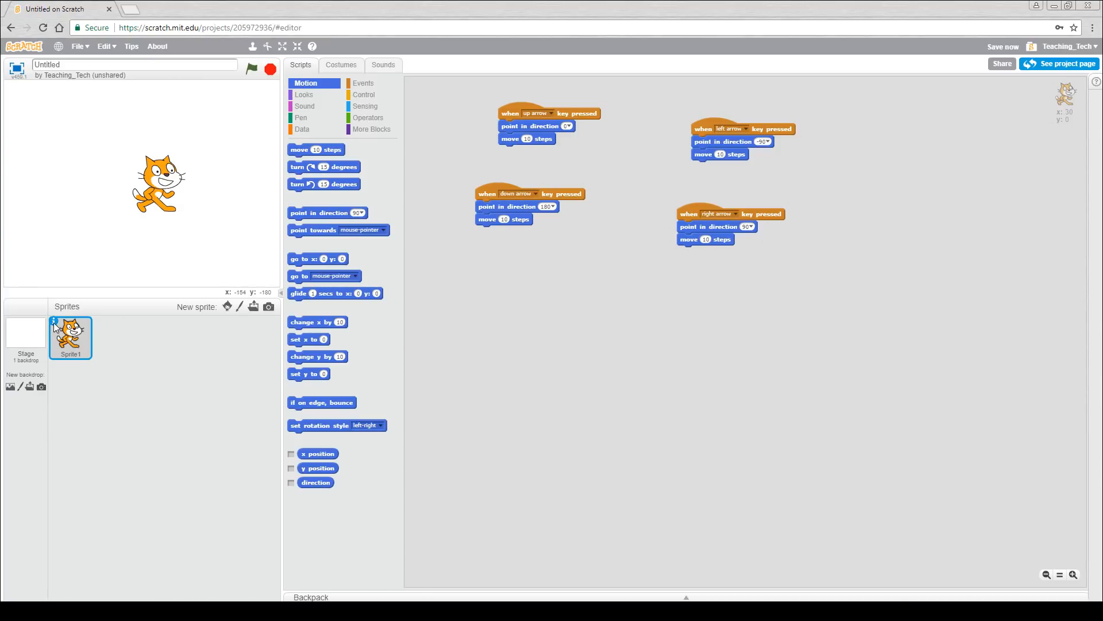
Set Sprite1's rotation style to don't rotate in its sprite information
click(57, 323)
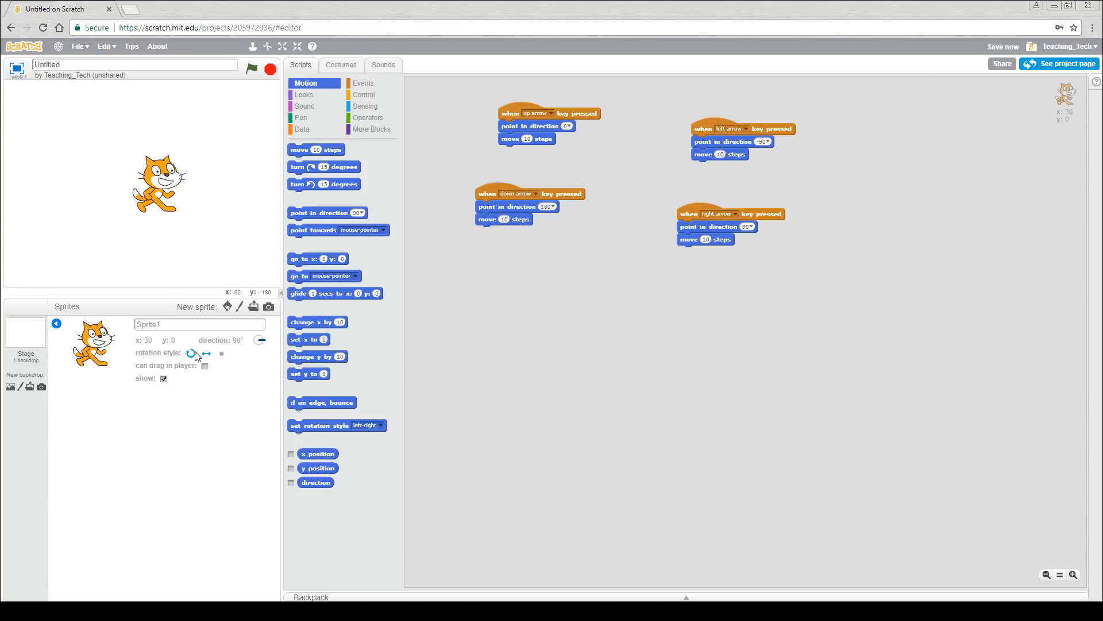
mouse_move(226, 355)
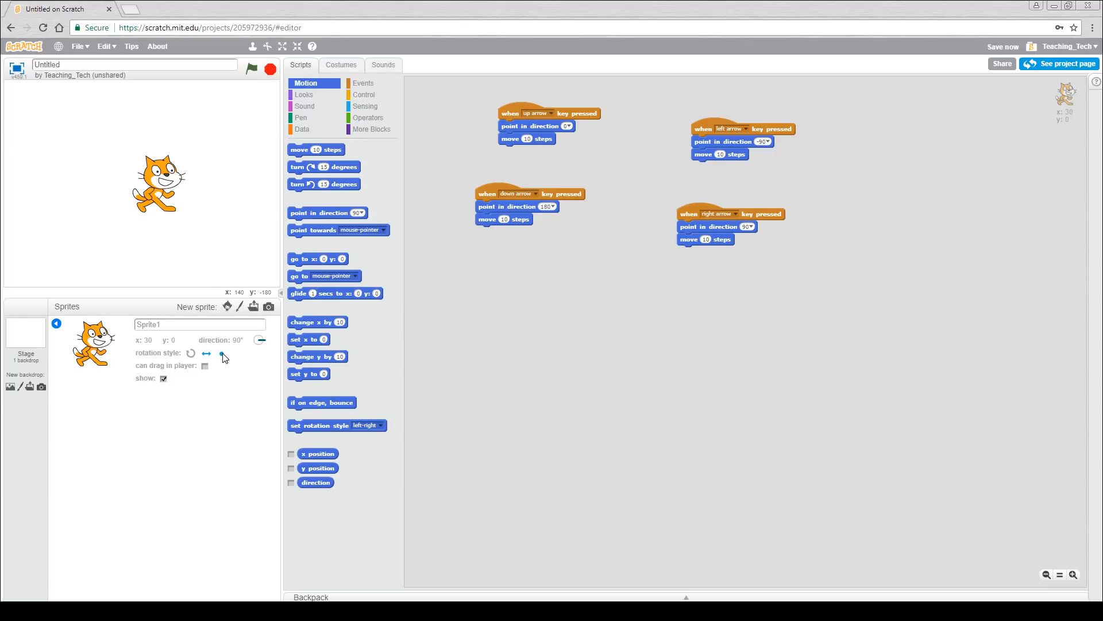
click(221, 354)
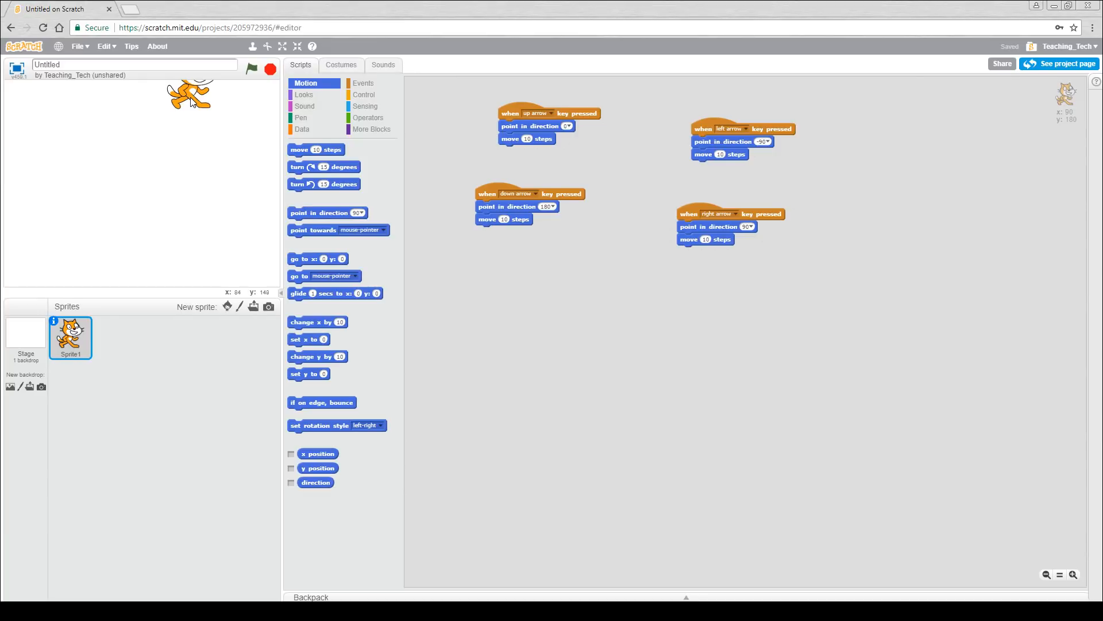
mouse_move(181, 174)
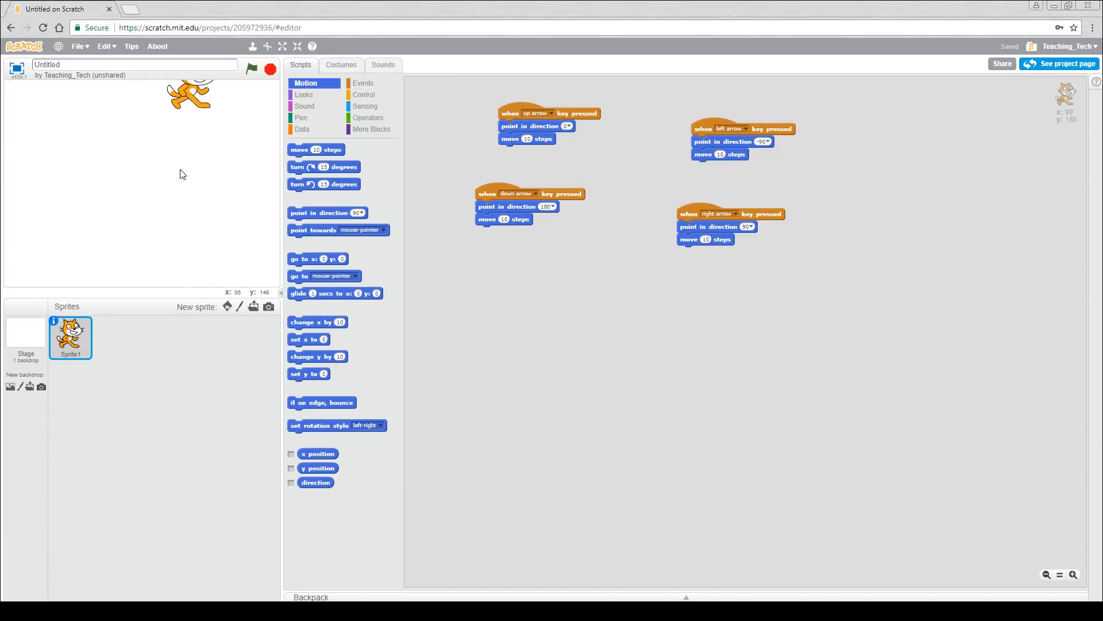
Drag the cat back down to the lower middle of the stage
drag(188, 96, 221, 149)
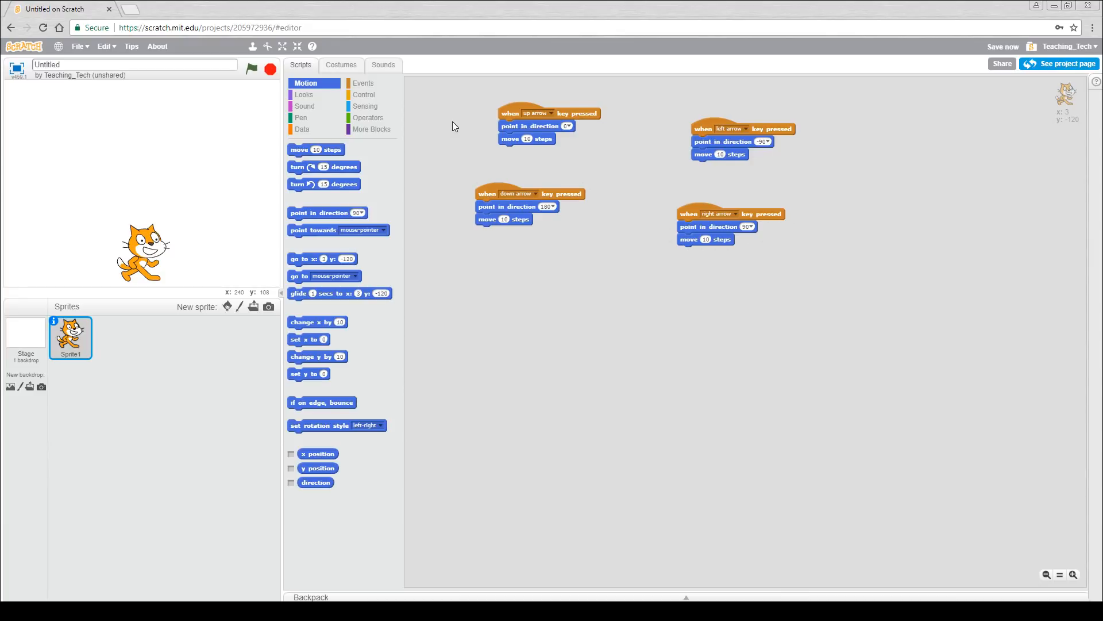
mouse_move(364, 82)
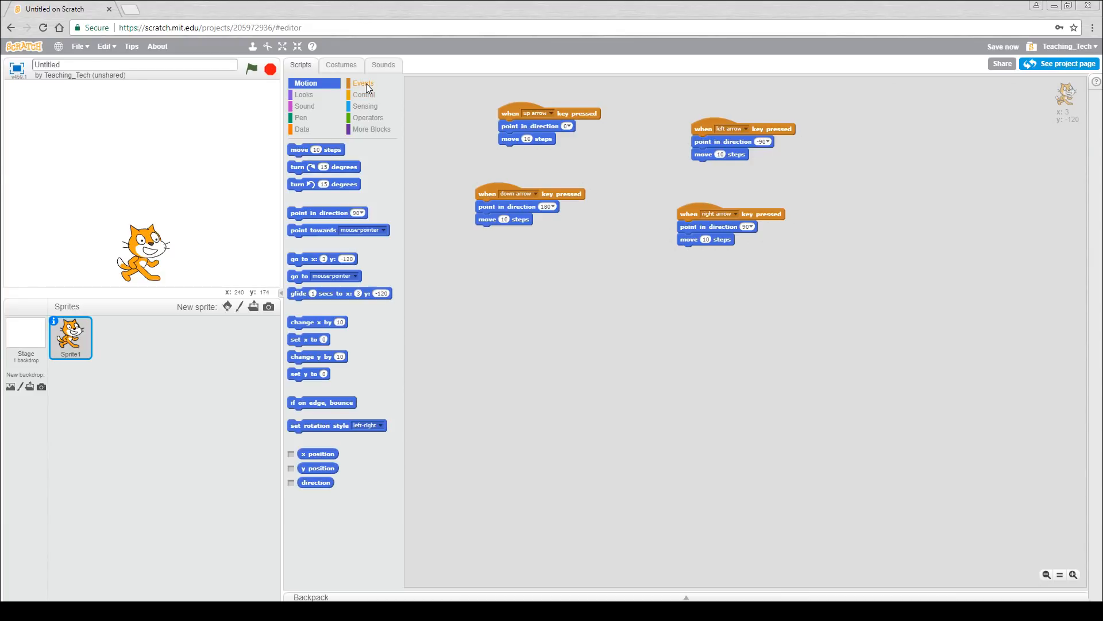
Add a forever loop with an if block and move the point-and-move blocks inside it
click(365, 82)
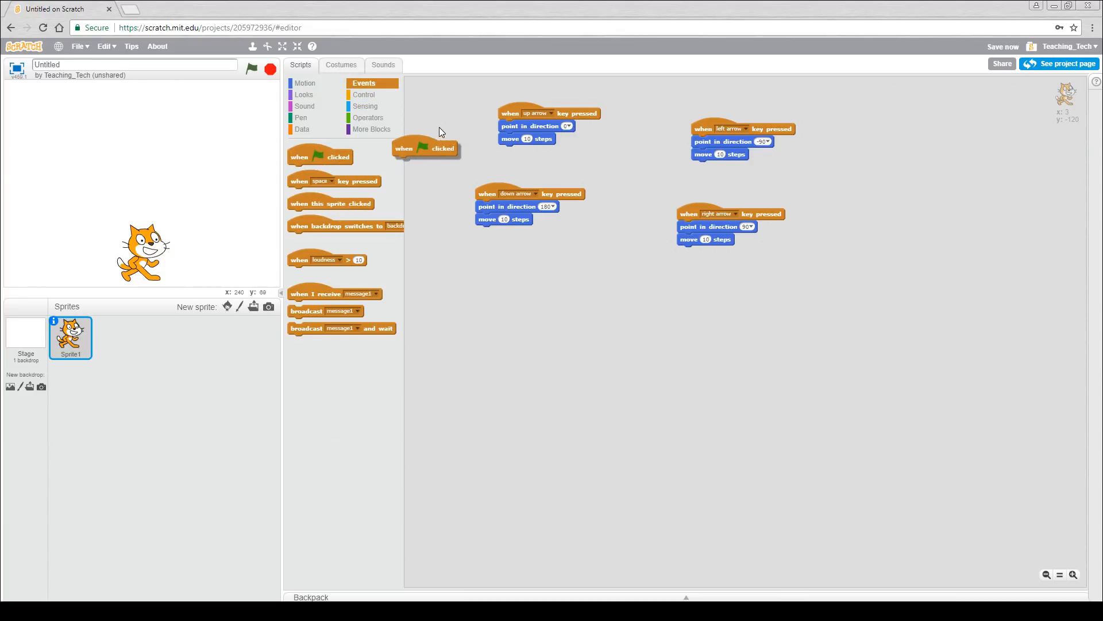
click(364, 95)
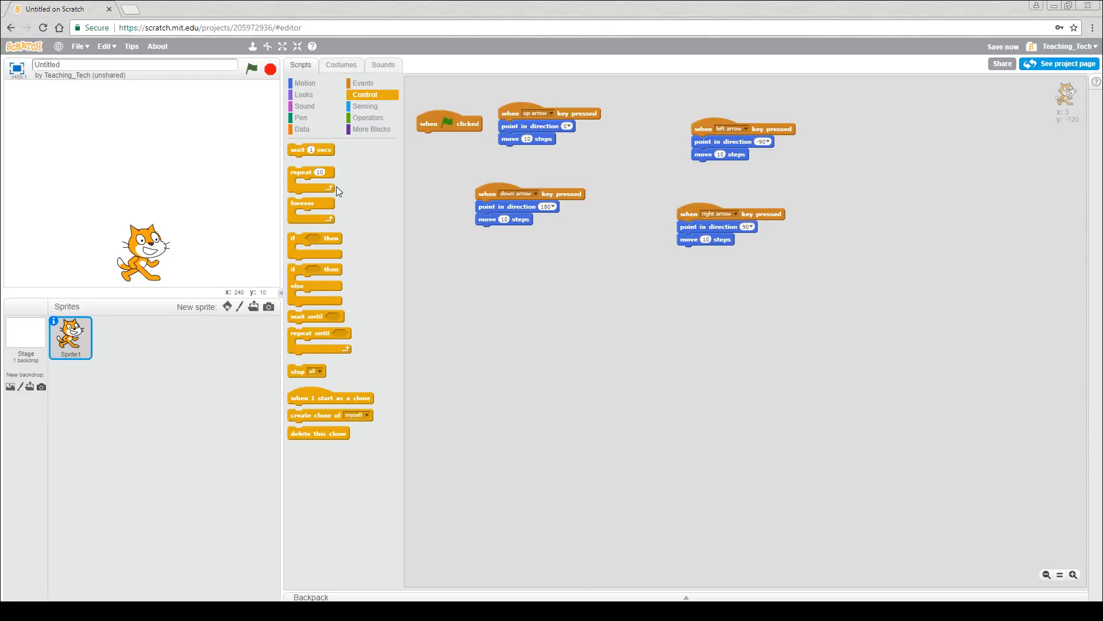
drag(312, 208, 428, 153)
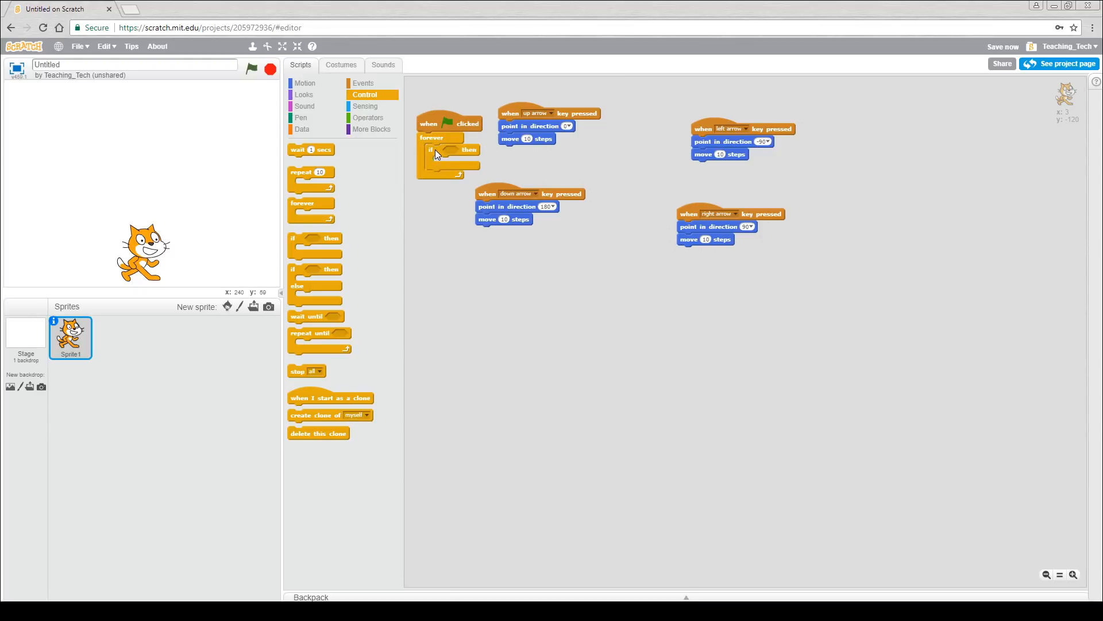
mouse_move(519, 128)
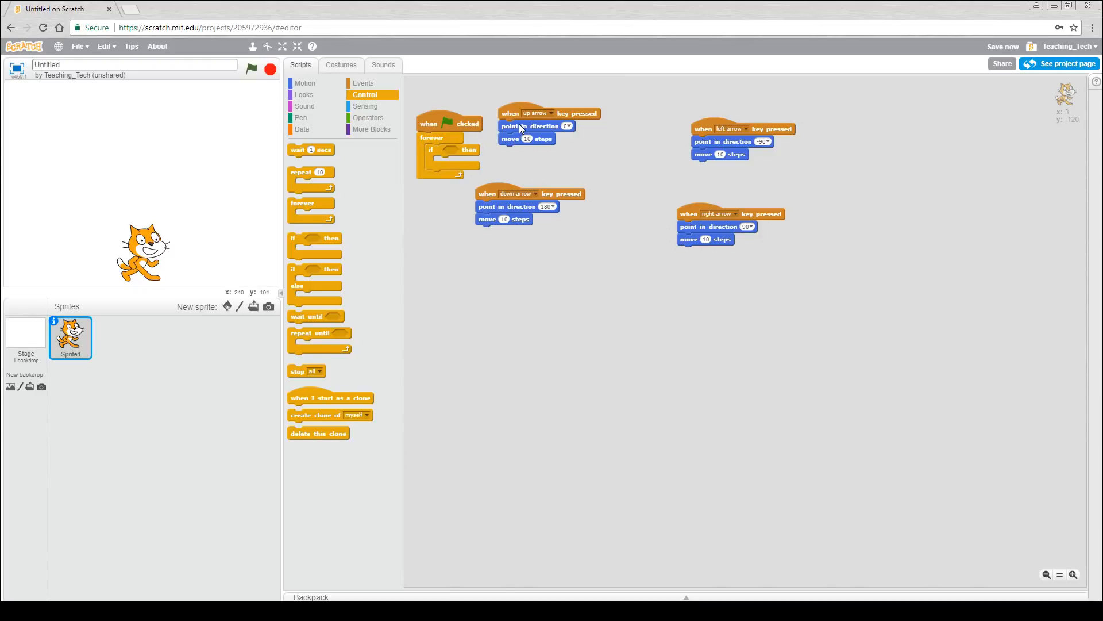
drag(518, 127, 461, 170)
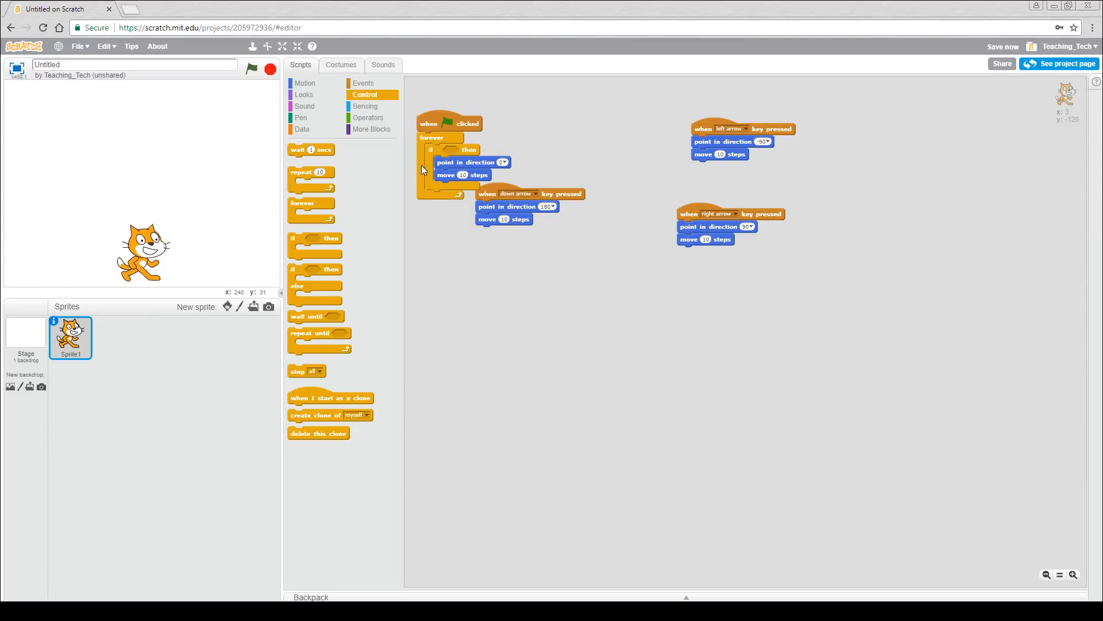
Set the if condition to 'key up arrow pressed?' and run the project with the green flag
click(366, 105)
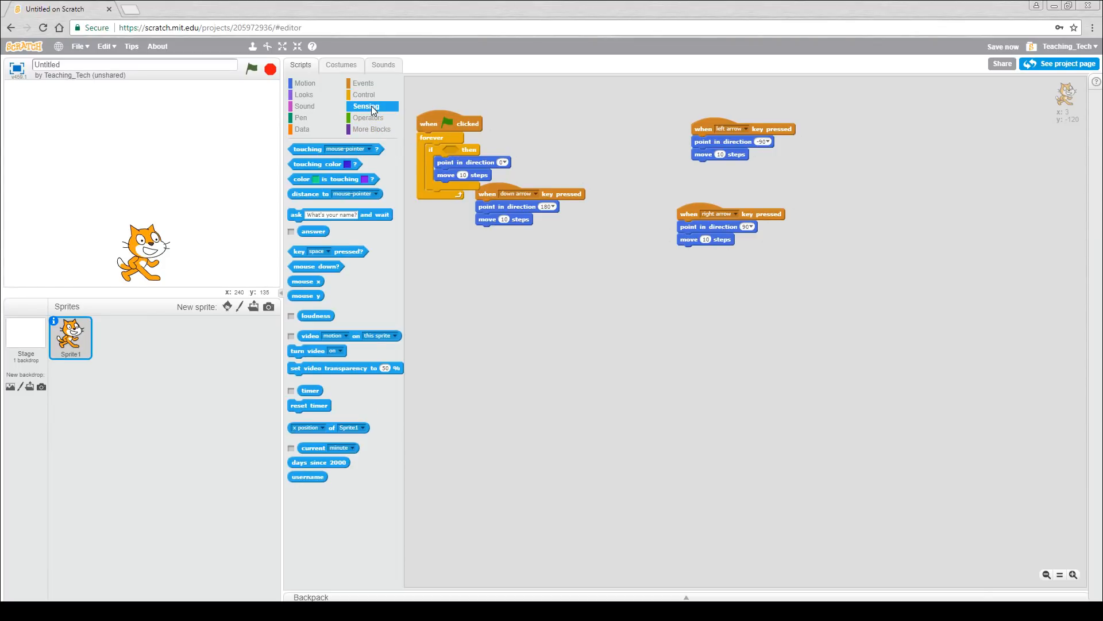
mouse_move(355, 255)
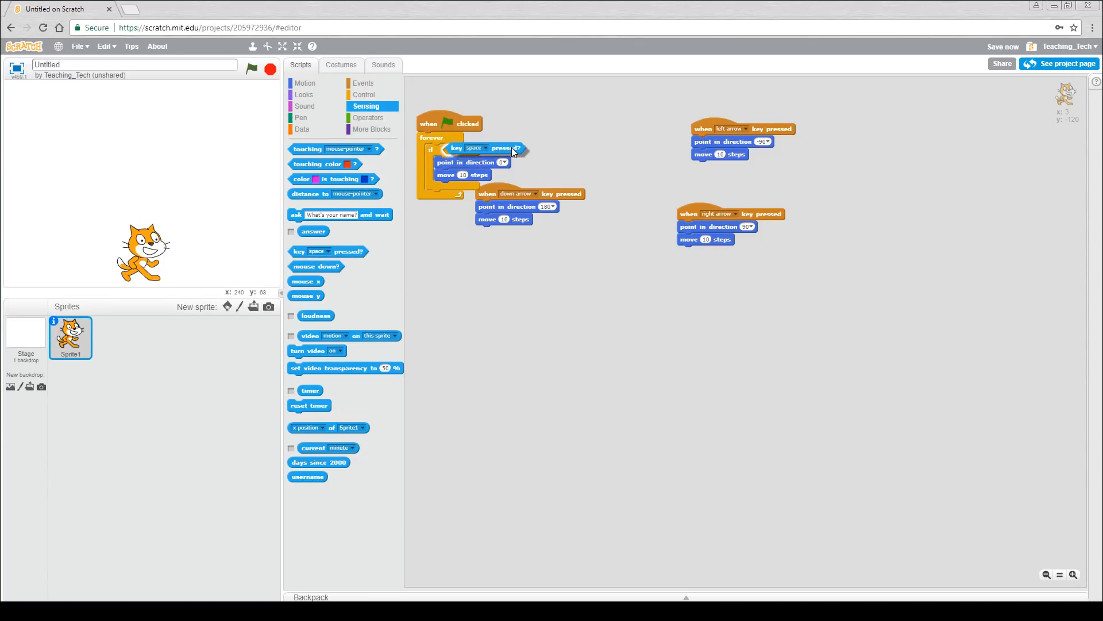
click(478, 148)
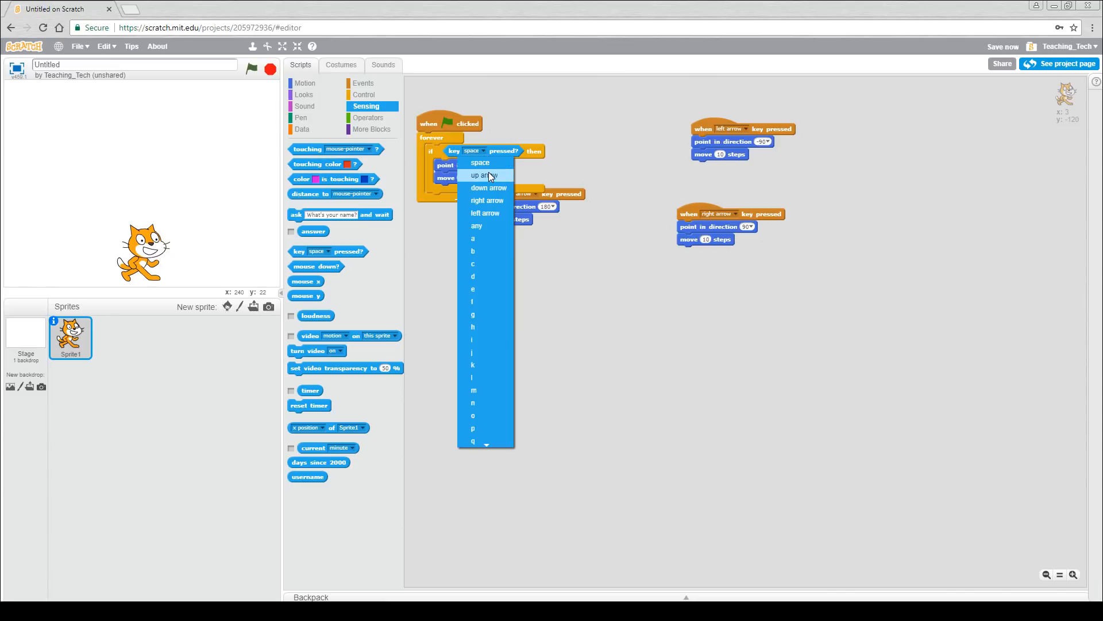
click(485, 174)
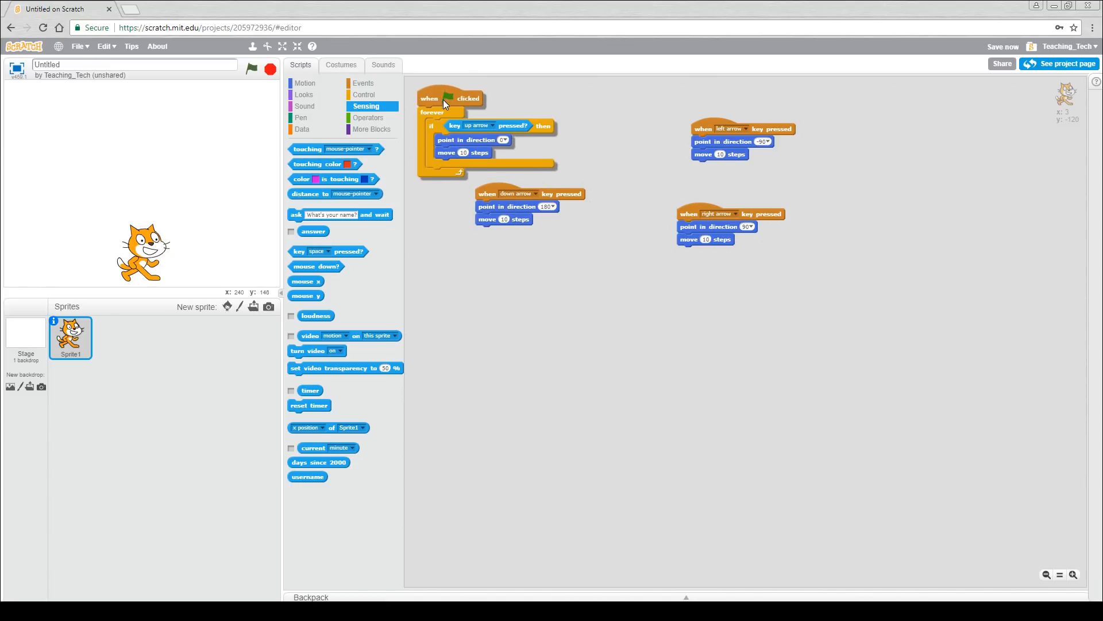
click(252, 70)
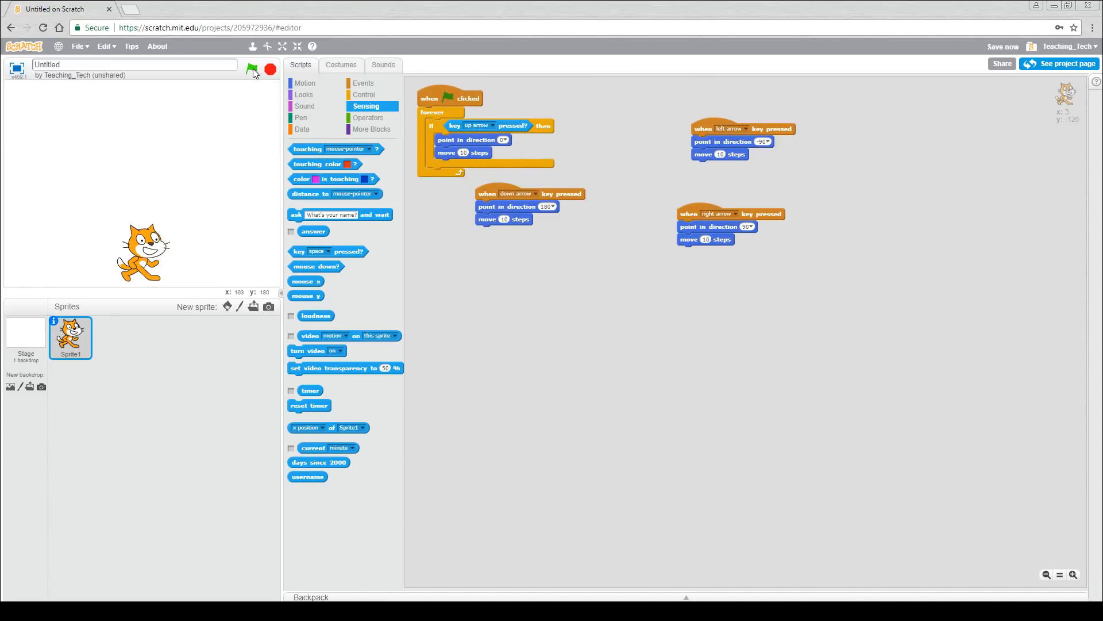
click(252, 69)
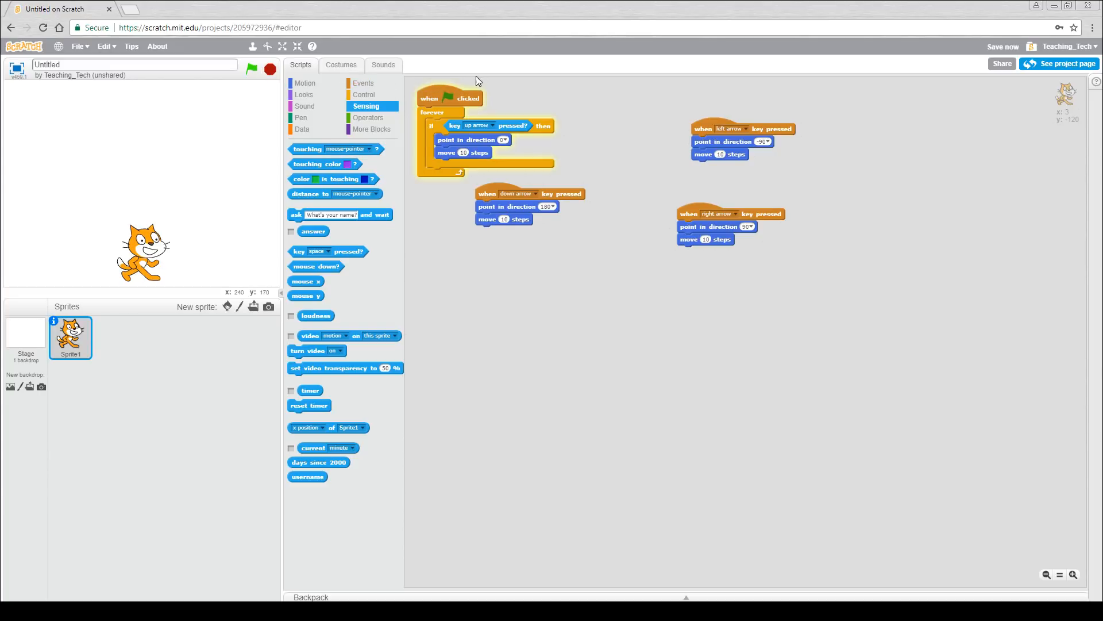
mouse_move(535, 165)
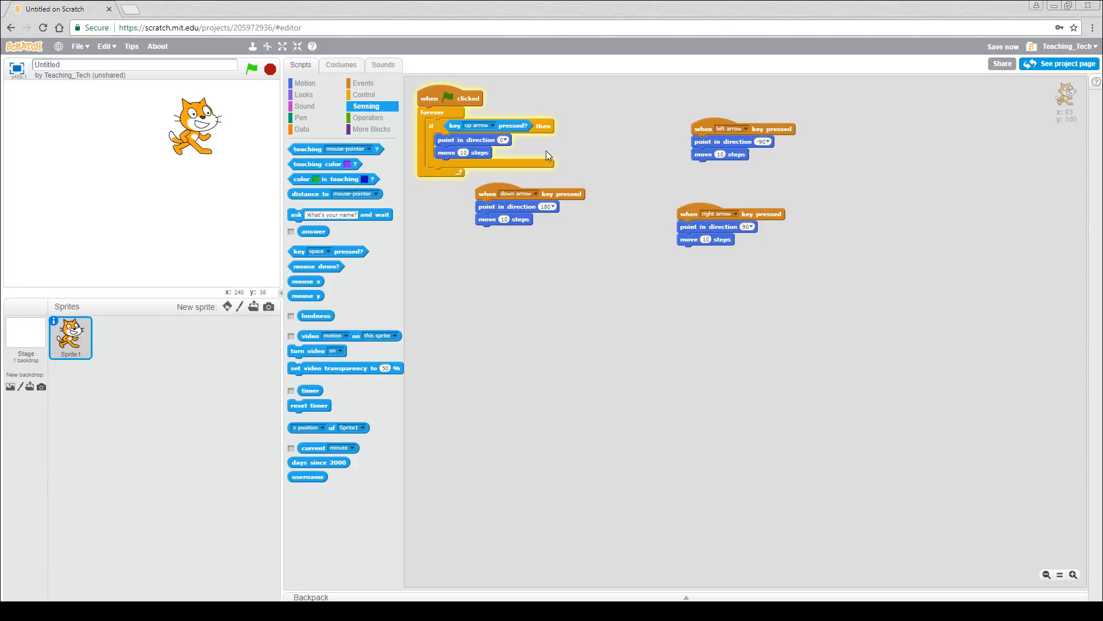
mouse_move(578, 156)
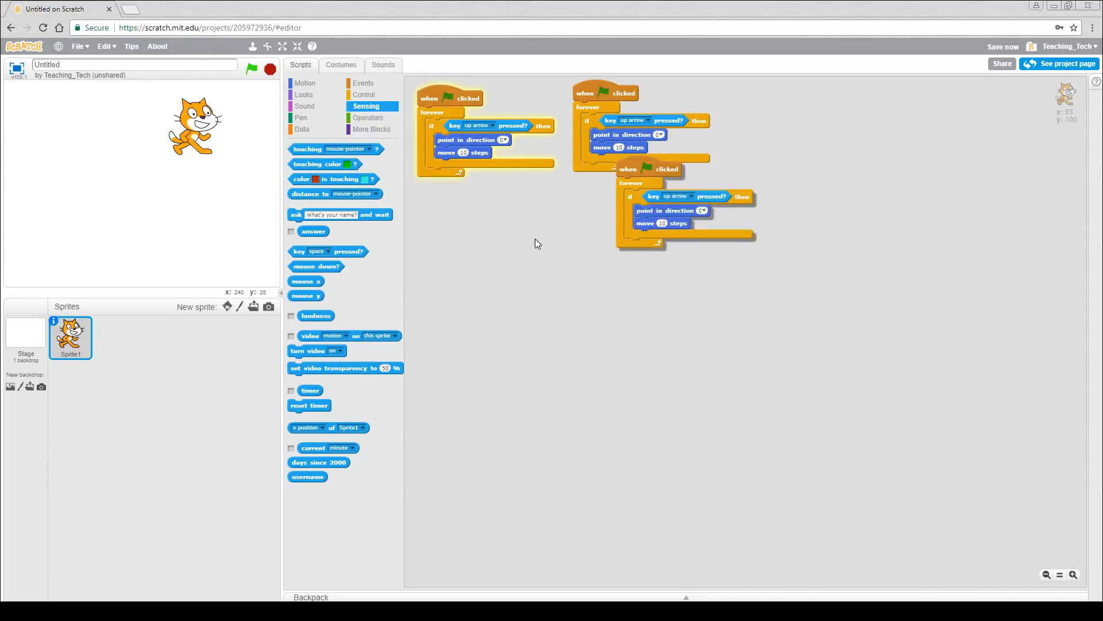
Set copied loop scripts to the down arrow and point the right-arrow script to 90
click(632, 119)
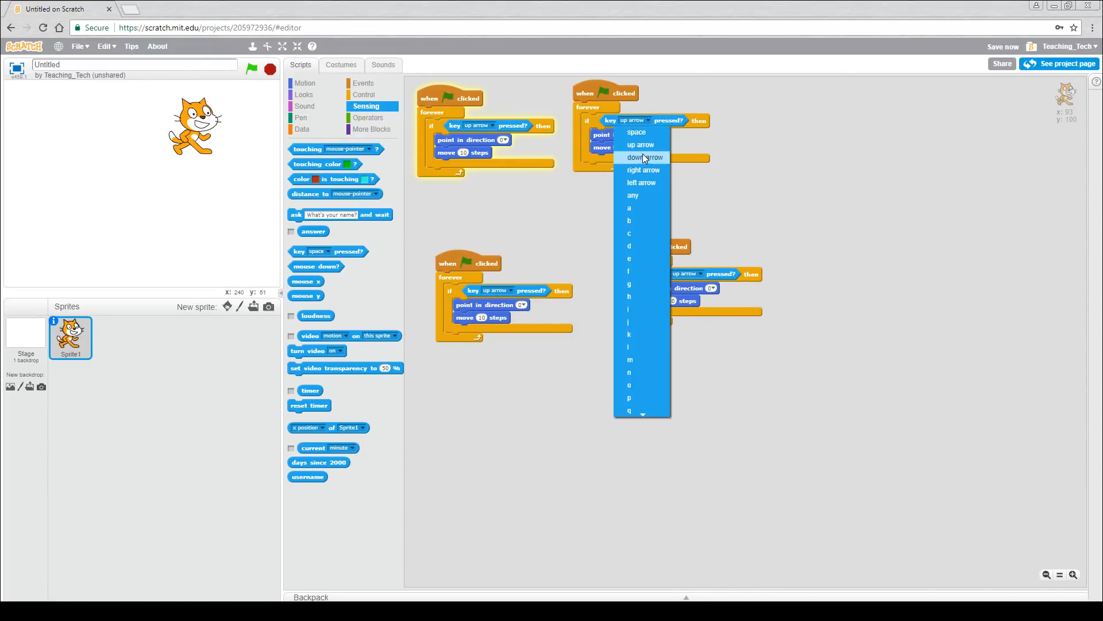
click(645, 157)
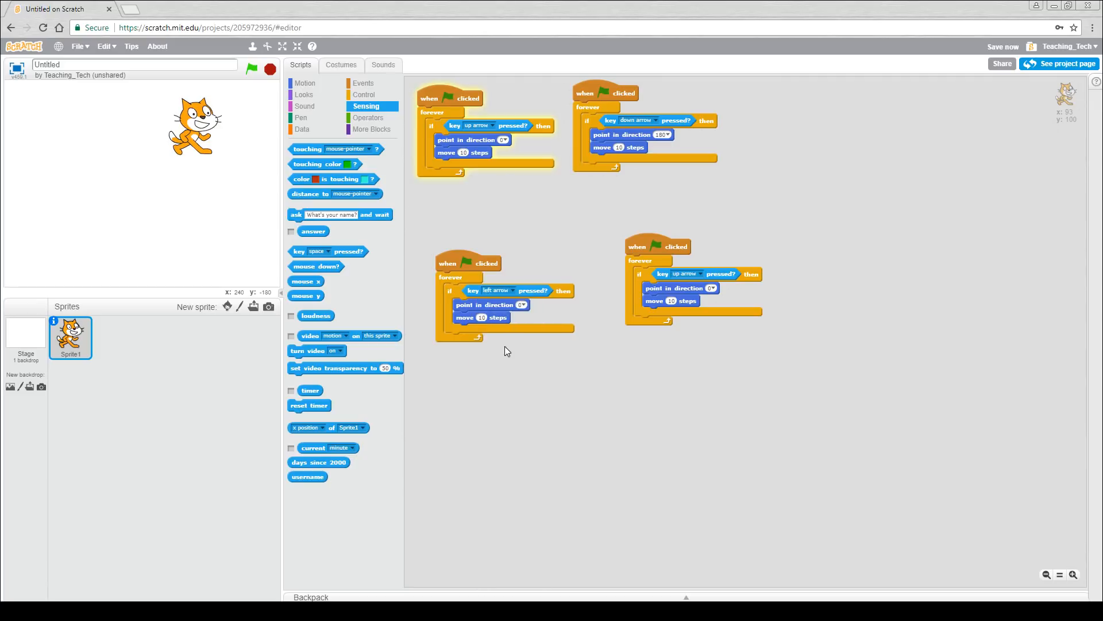
click(710, 287)
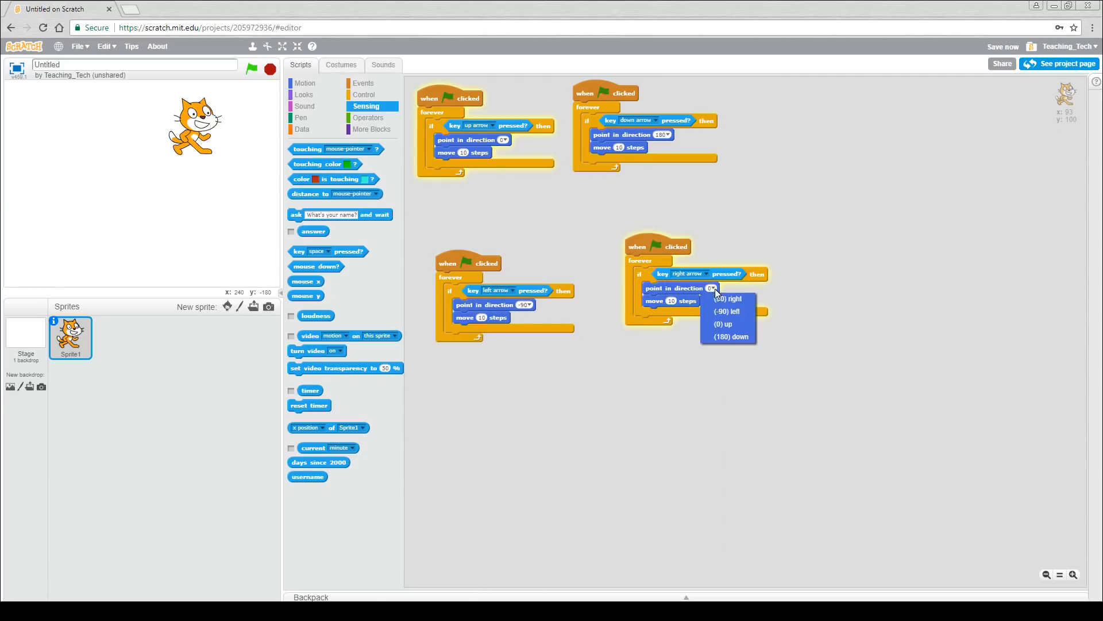
click(728, 299)
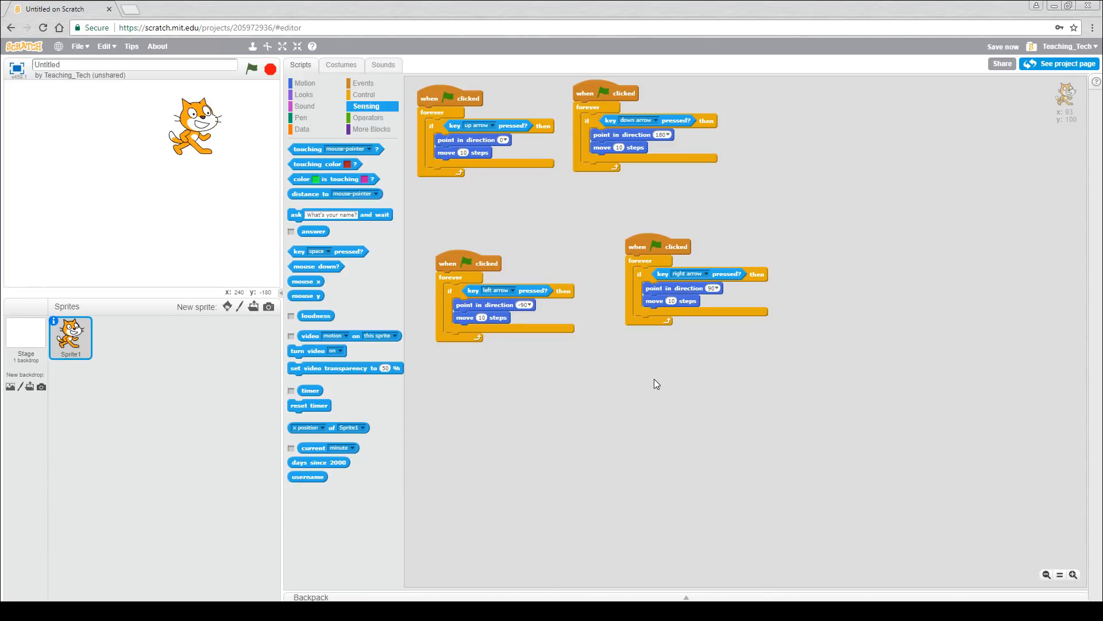
mouse_move(659, 381)
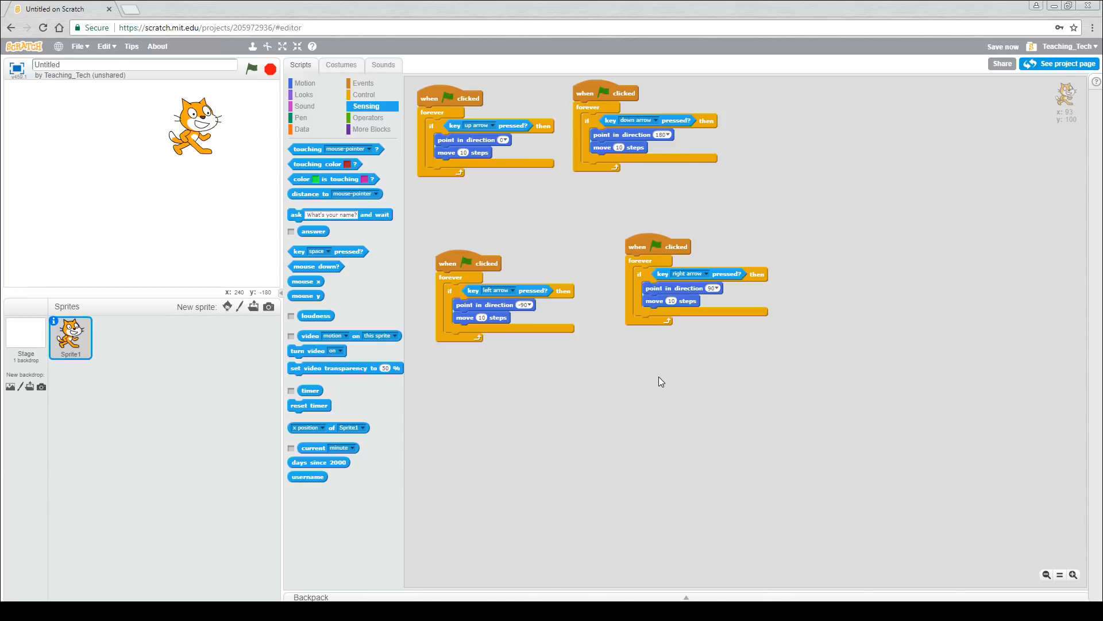
mouse_move(437, 81)
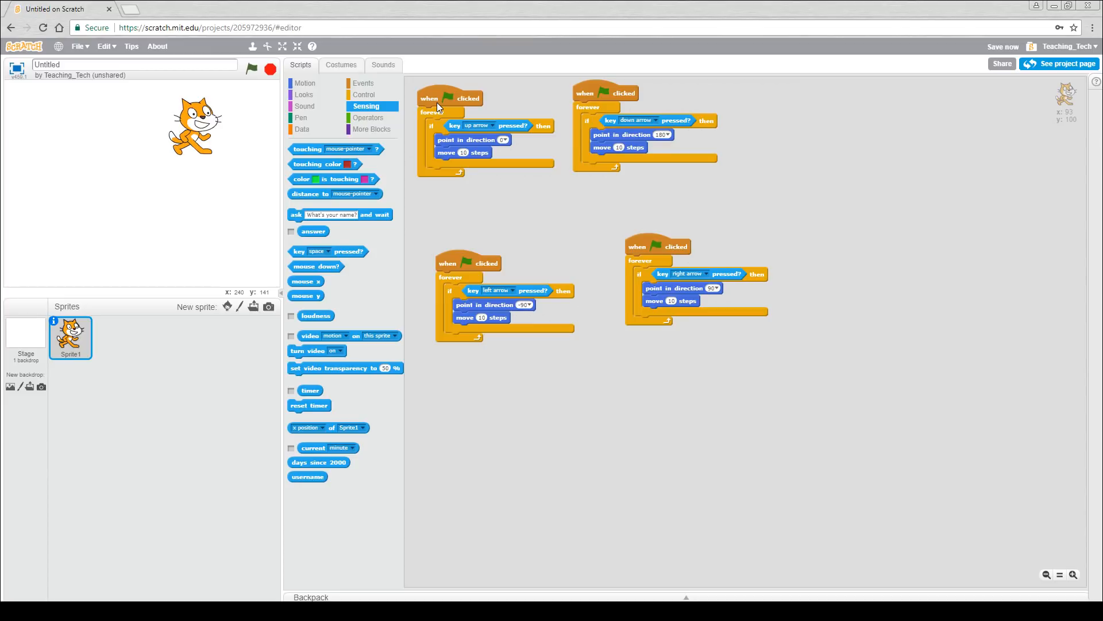
mouse_move(444, 179)
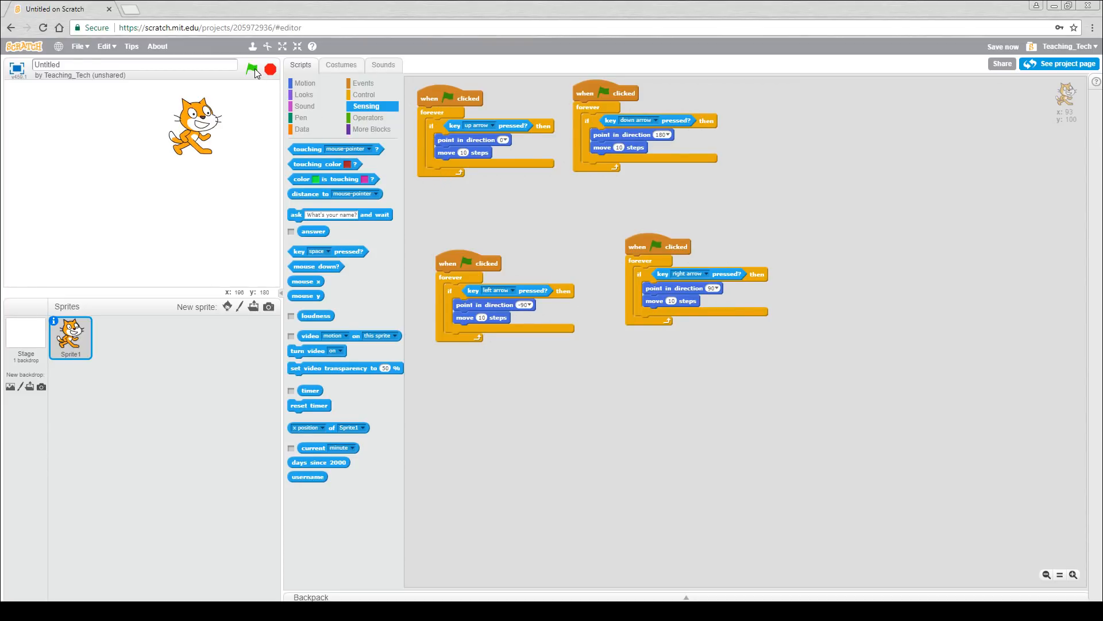
Run the project and steer the cat with all four arrow keys
click(252, 69)
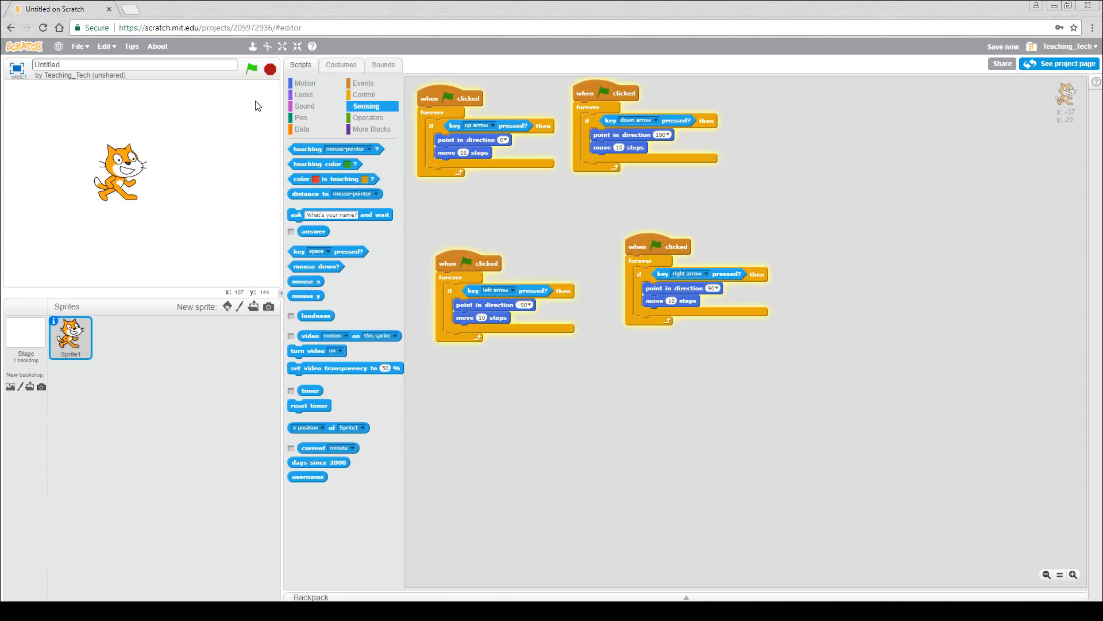
mouse_move(468, 155)
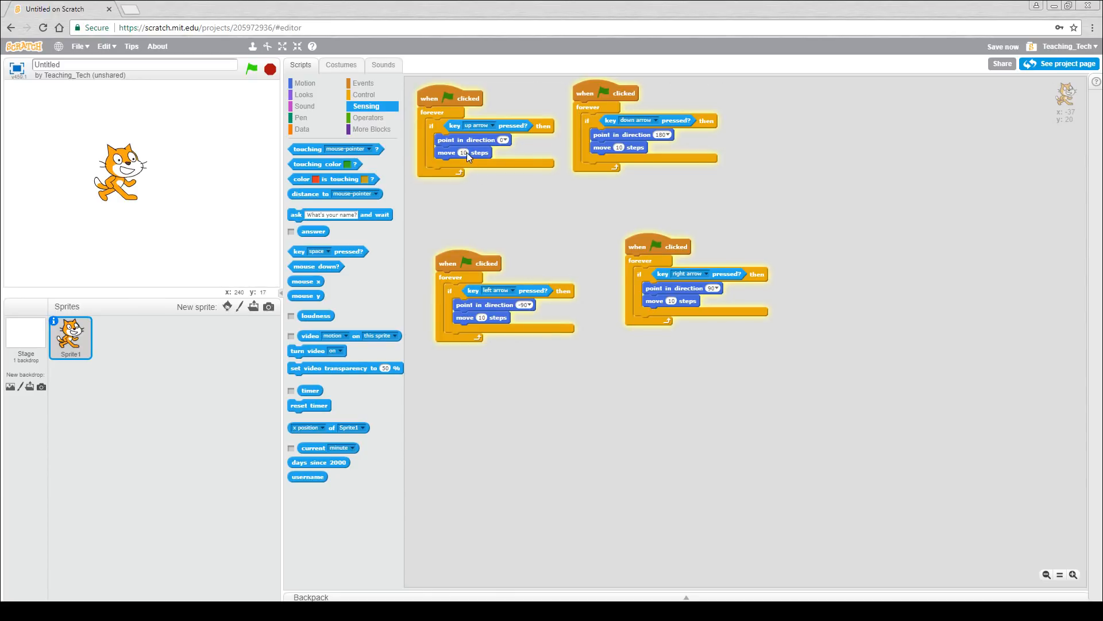
mouse_move(484, 180)
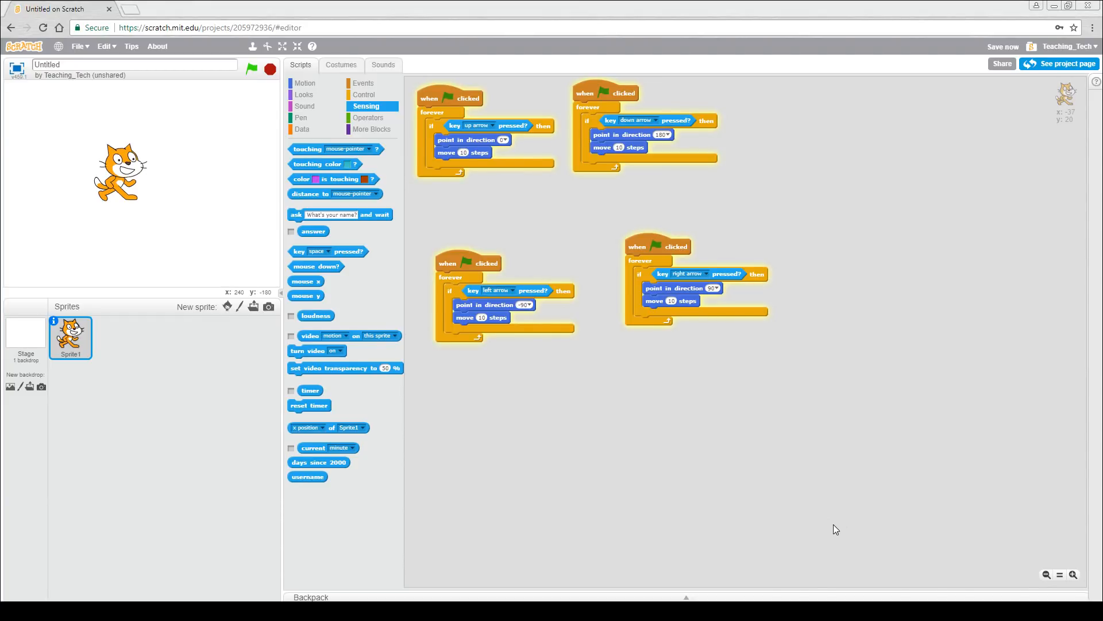
mouse_move(648, 446)
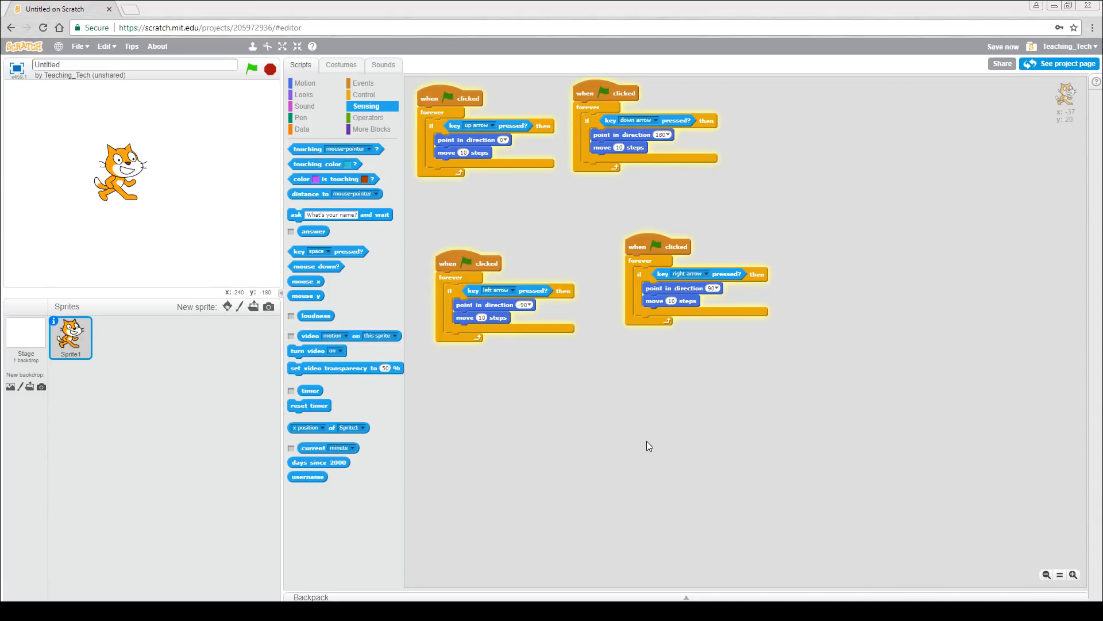
mouse_move(362, 84)
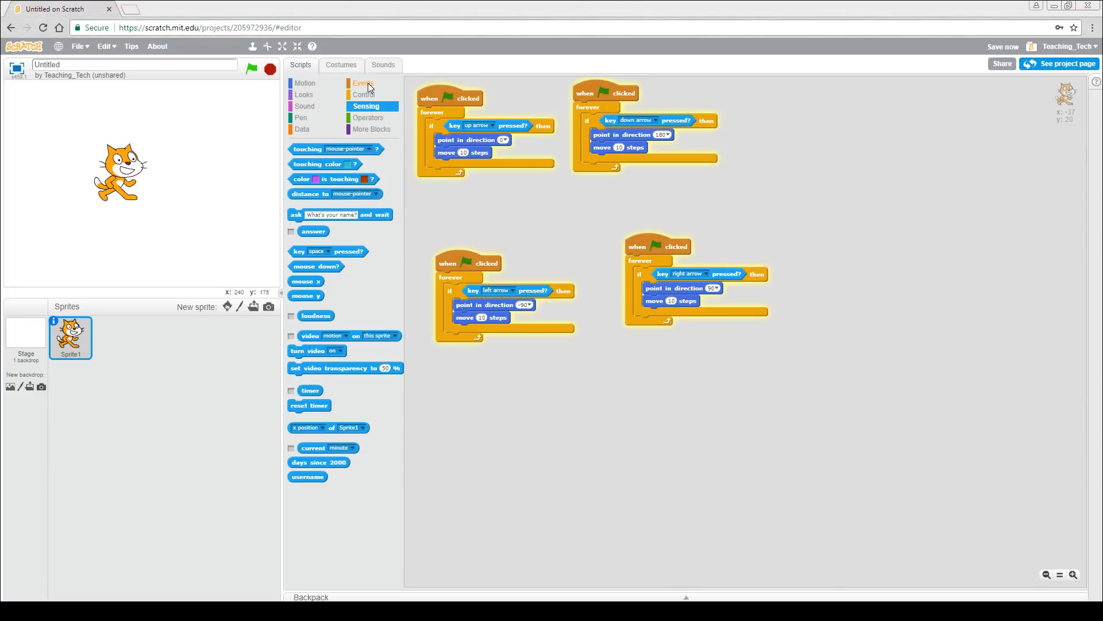
Add a green-flag forever loop with 'go to mouse-pointer', run it, then stop the project
click(362, 83)
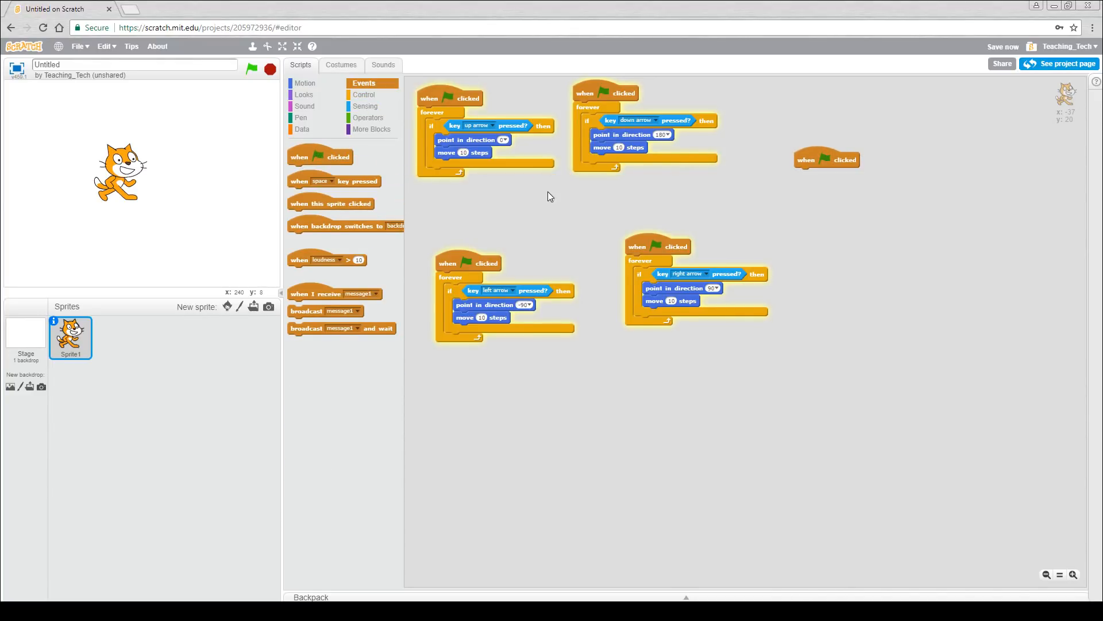
click(364, 94)
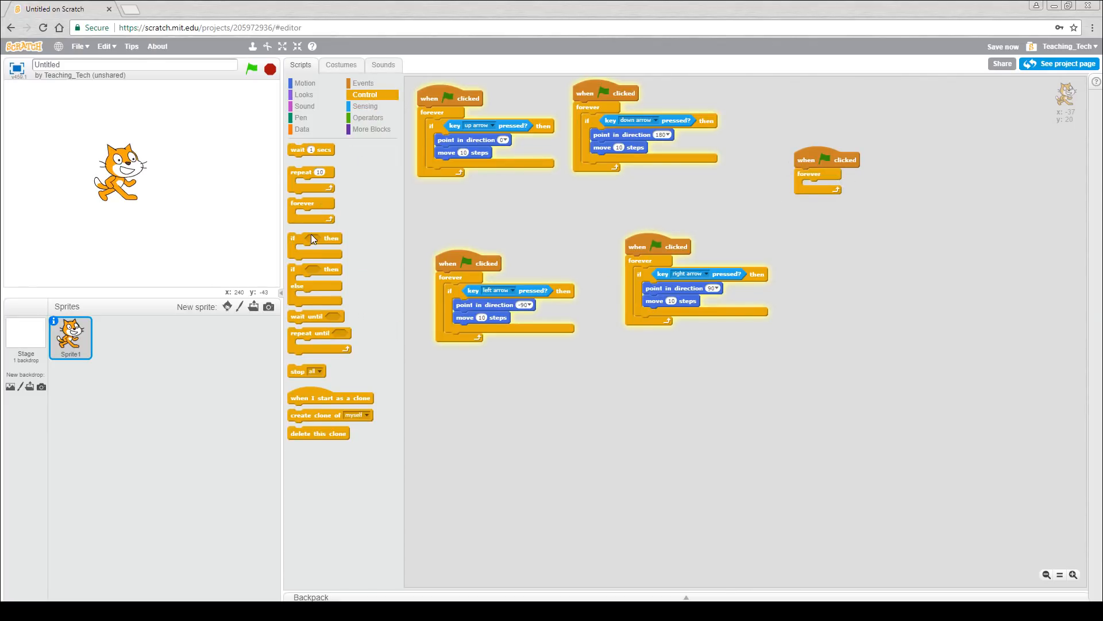
mouse_move(351, 231)
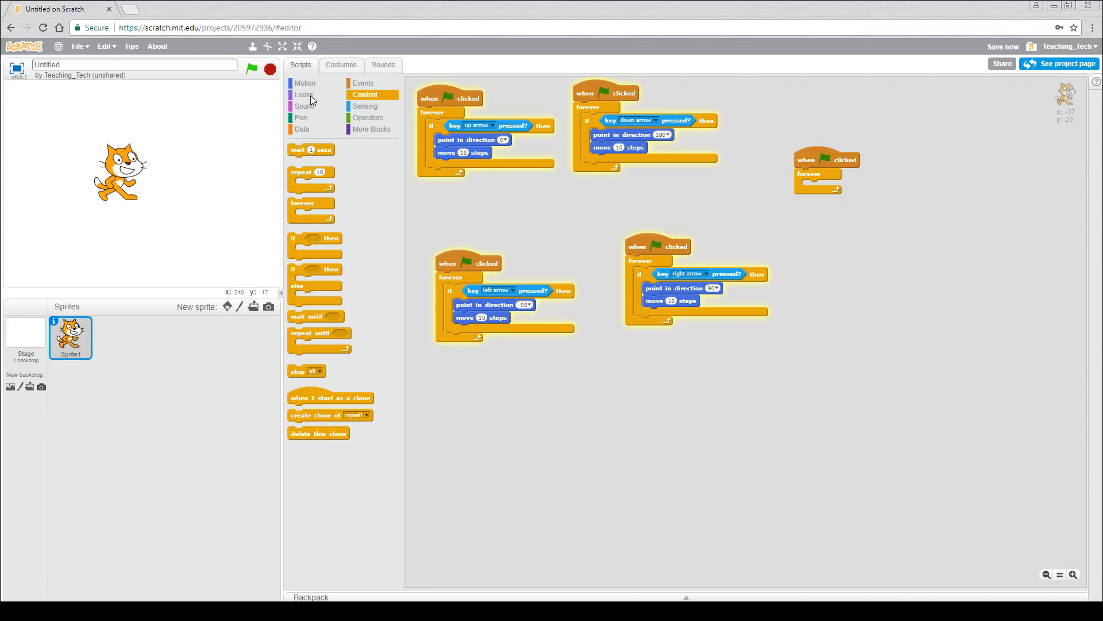
click(305, 82)
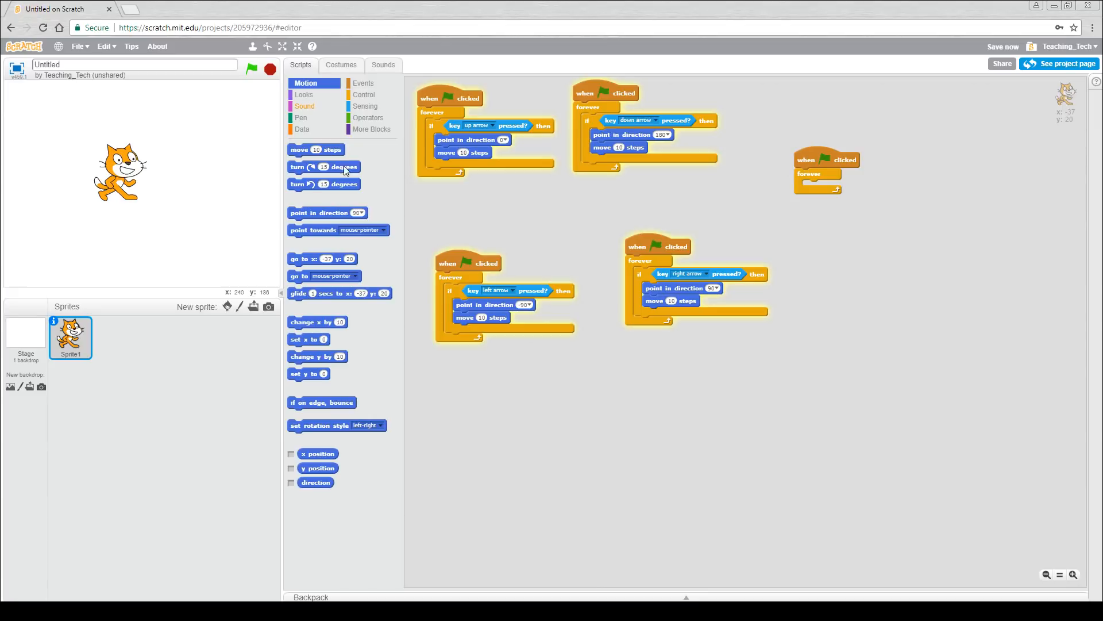
mouse_move(355, 248)
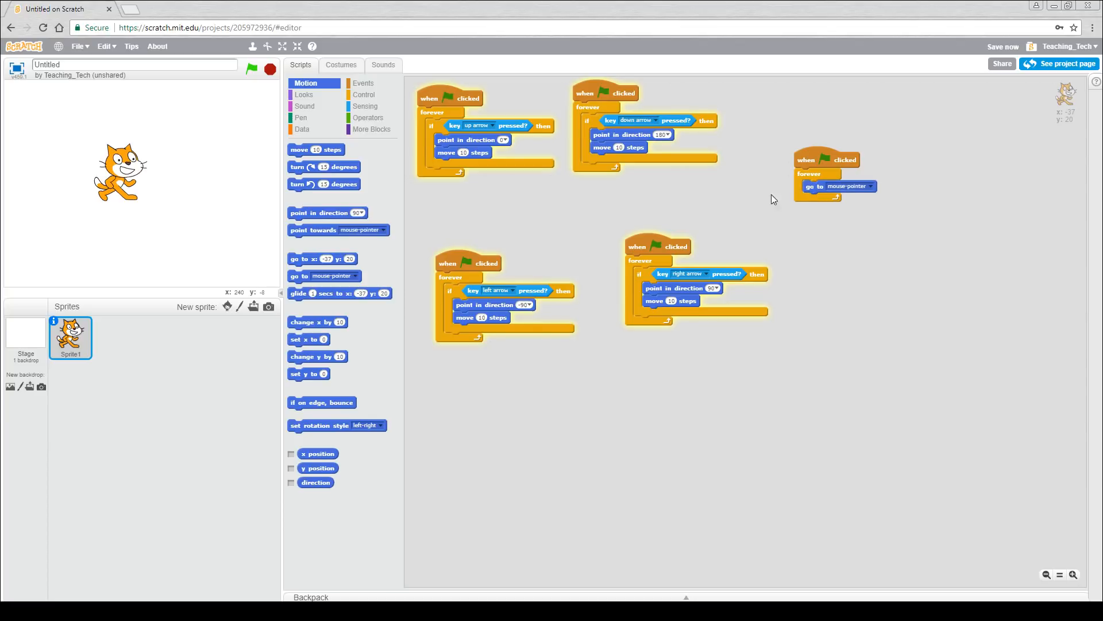
click(252, 70)
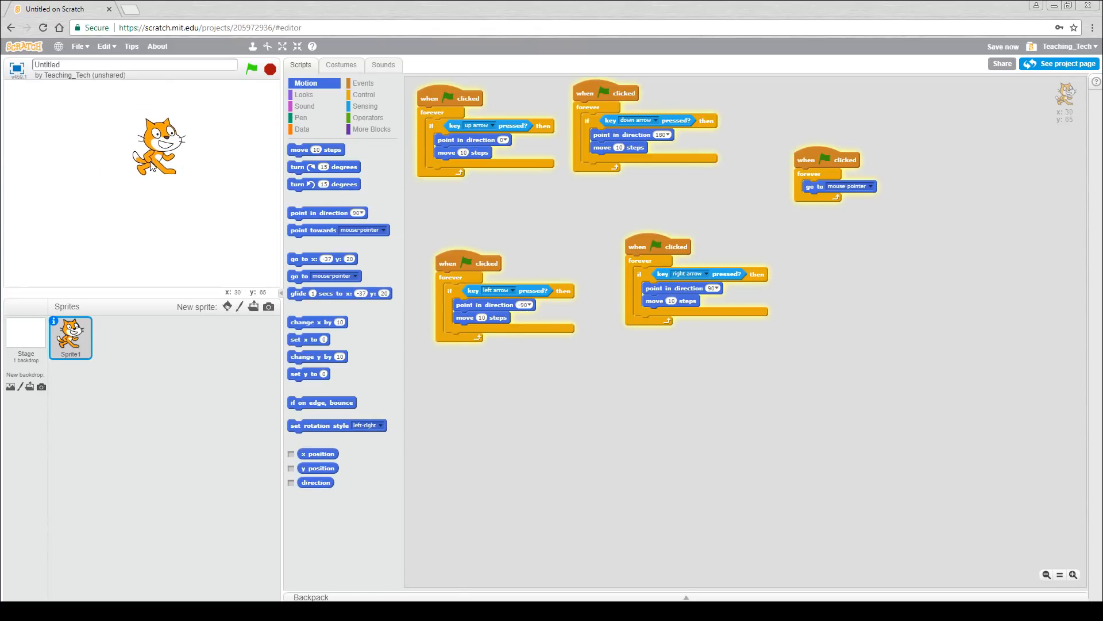
click(252, 68)
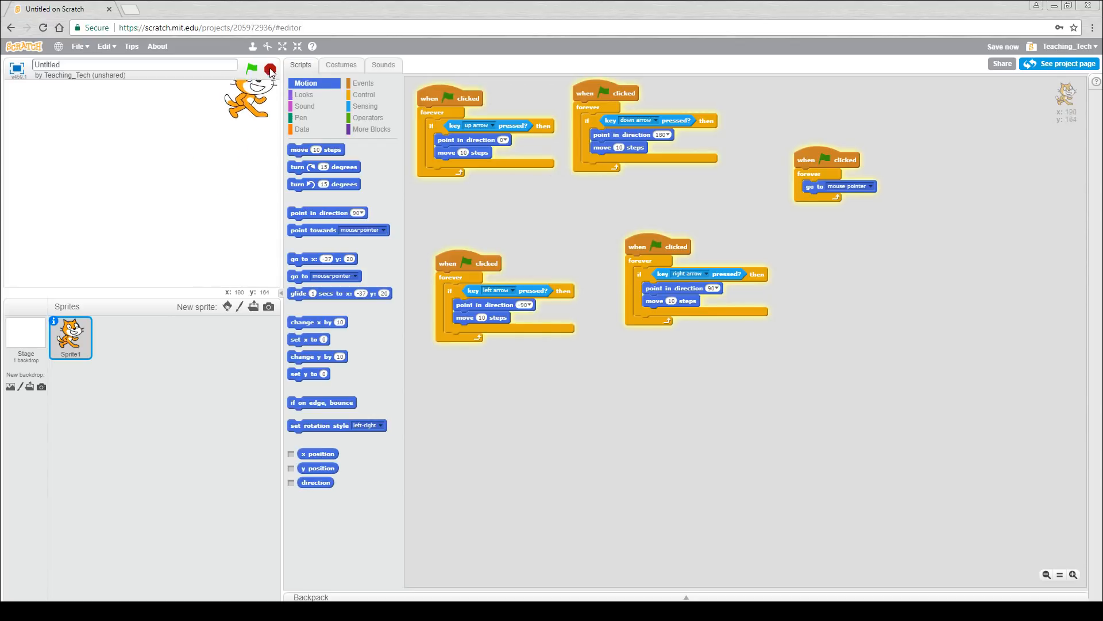
Replace the jump with 'point towards mouse-pointer' and a small move, then run and chase the pointer
click(252, 69)
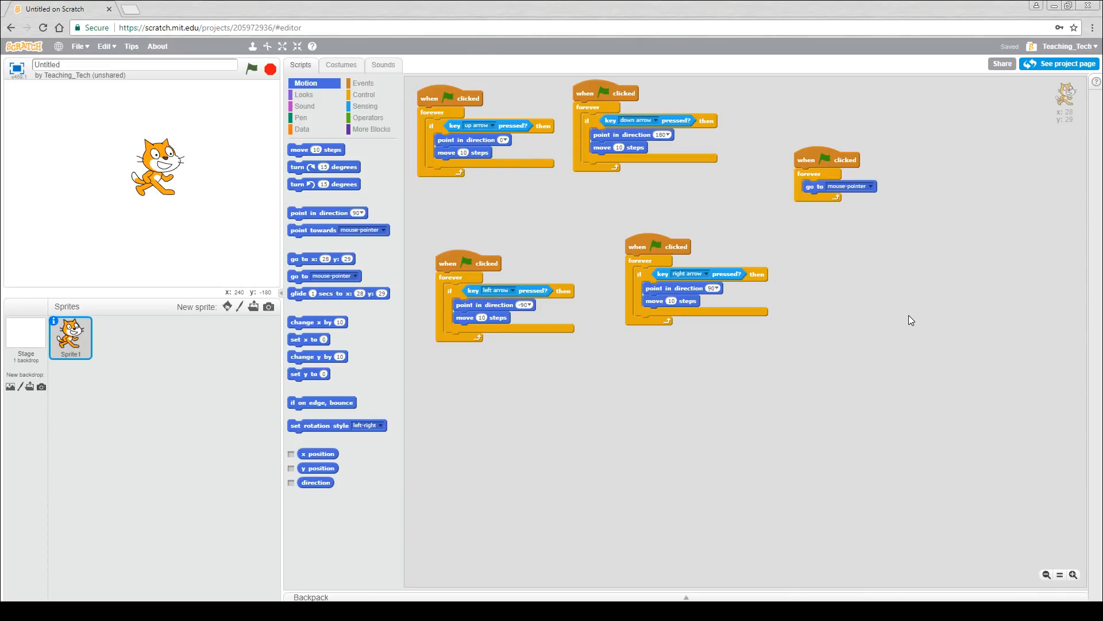
mouse_move(902, 307)
text(3)
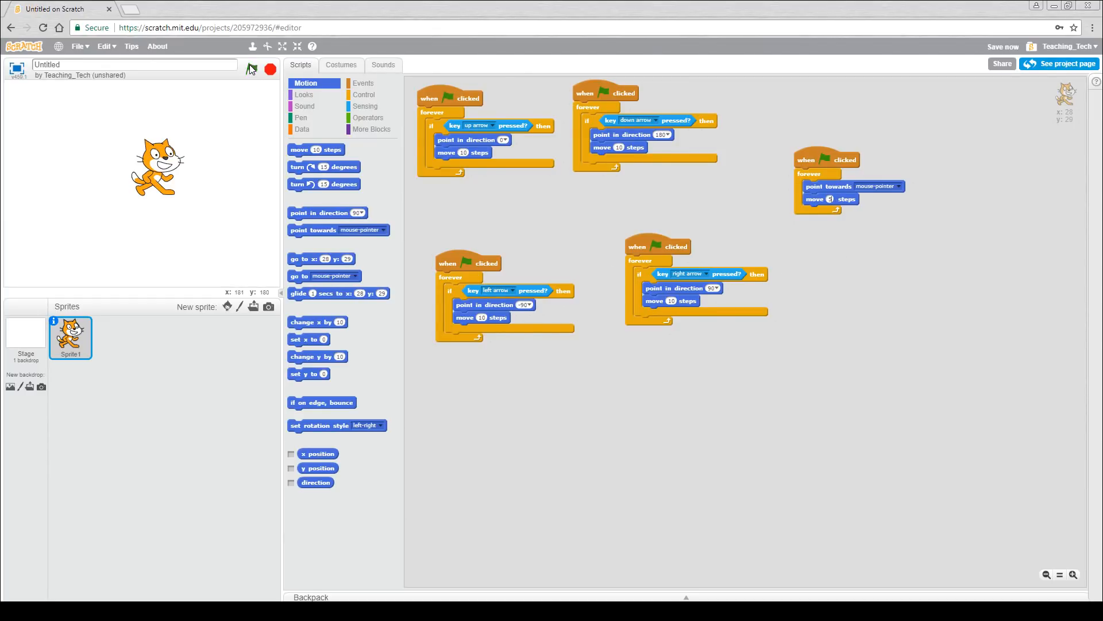
click(251, 69)
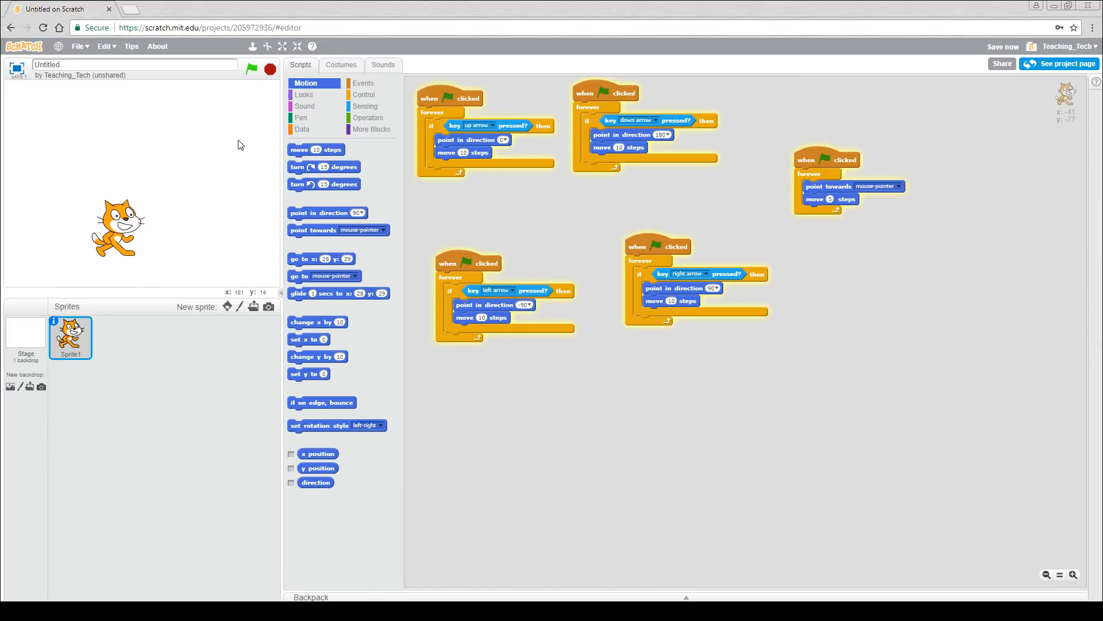
drag(119, 229, 159, 158)
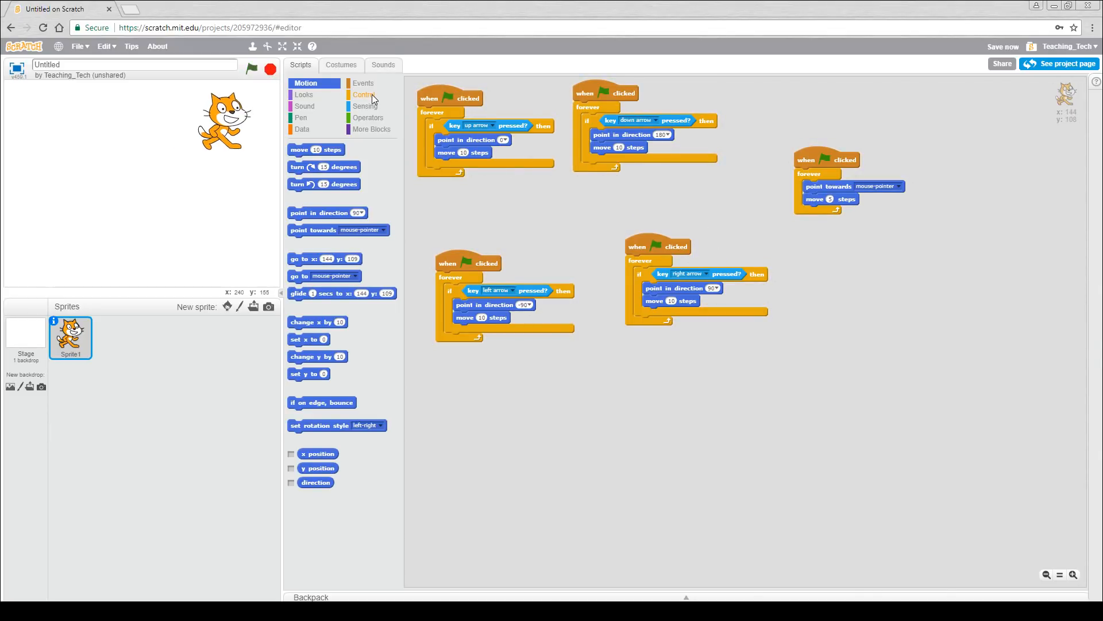
Wrap the point and move blocks in an 'if then' with a 'mouse down?' condition
click(364, 95)
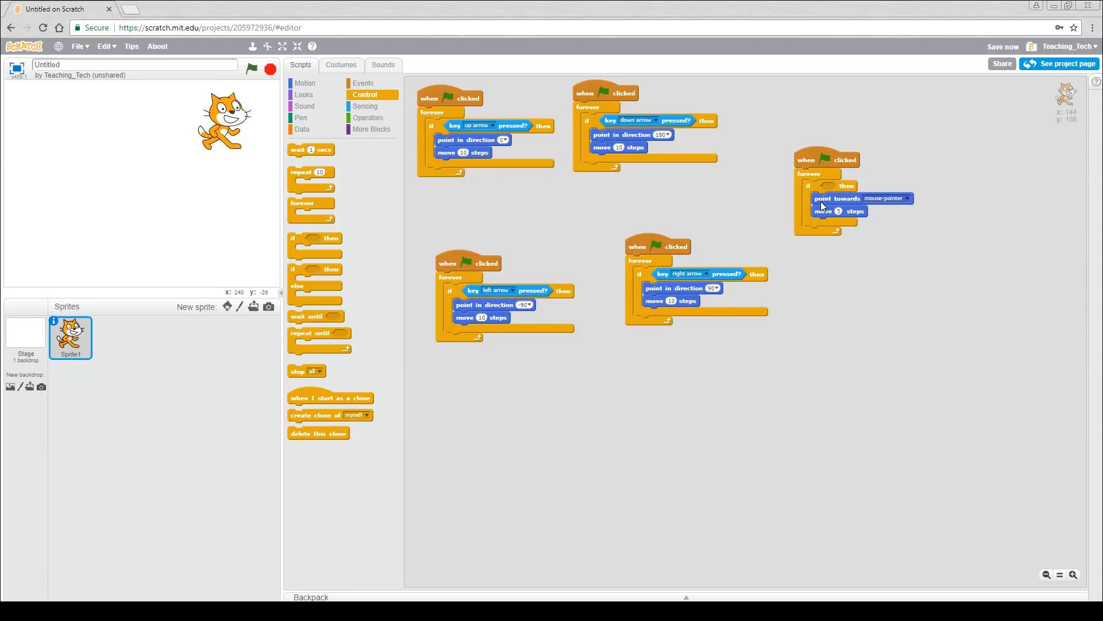
mouse_move(381, 121)
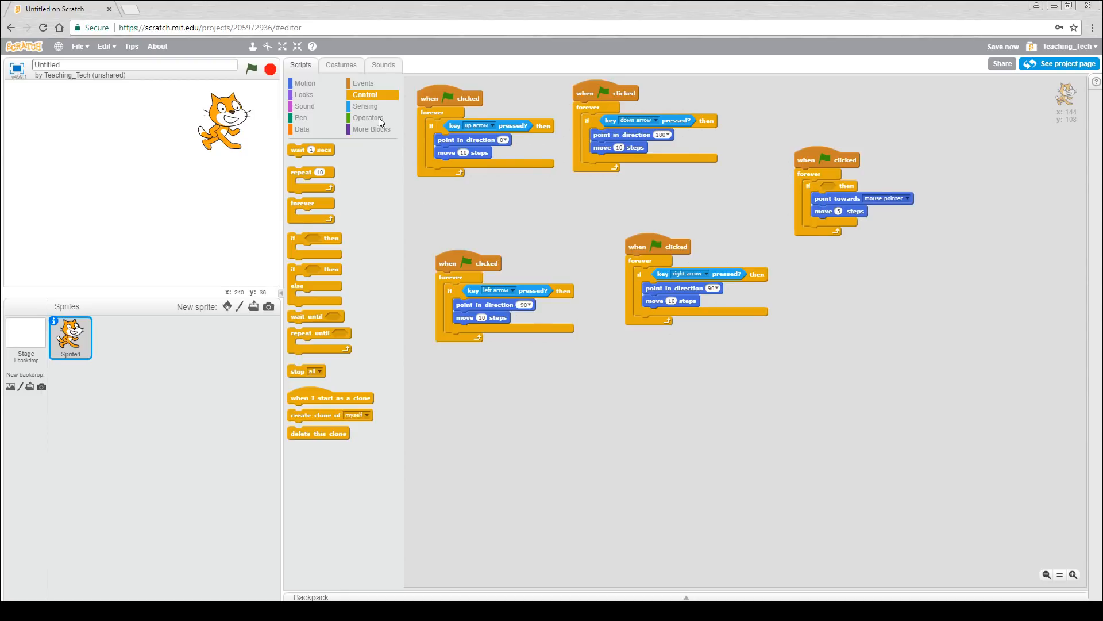
click(365, 106)
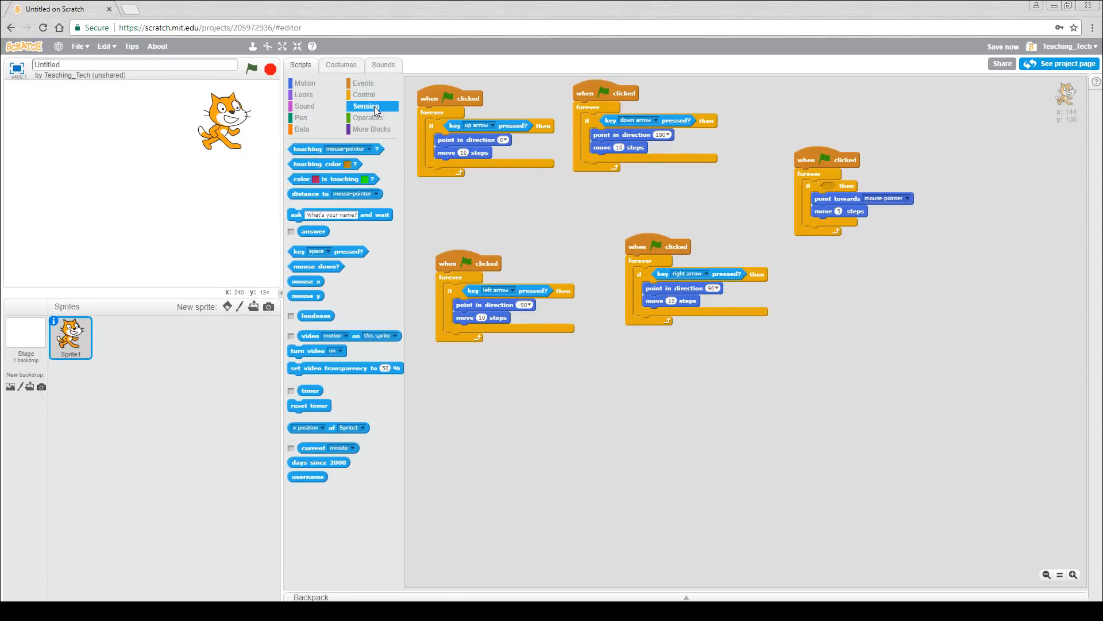
mouse_move(321, 269)
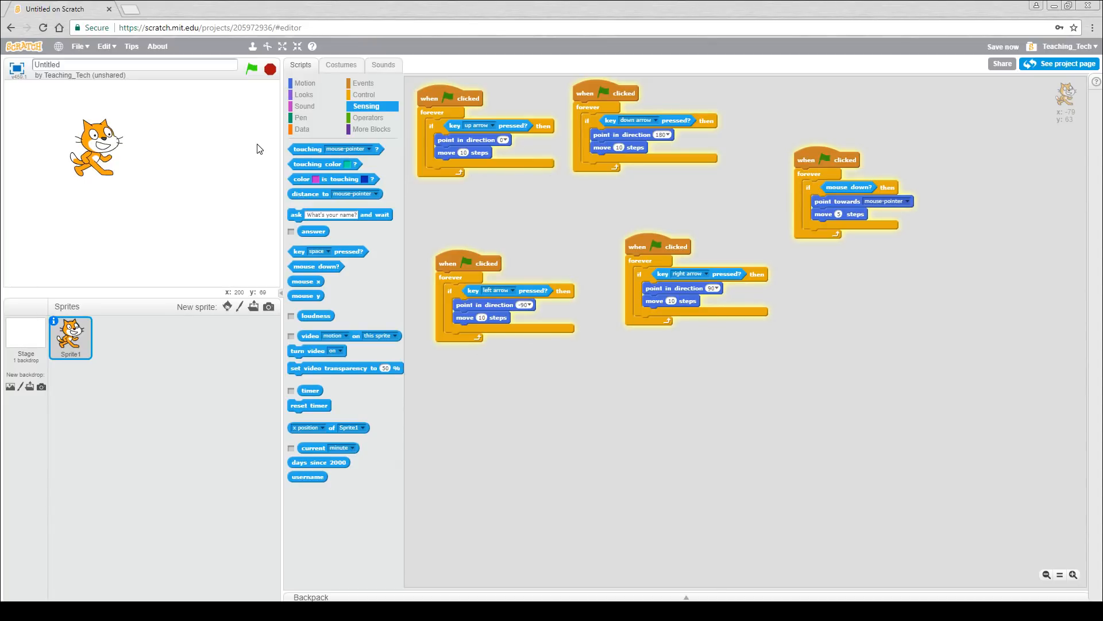
mouse_move(251, 153)
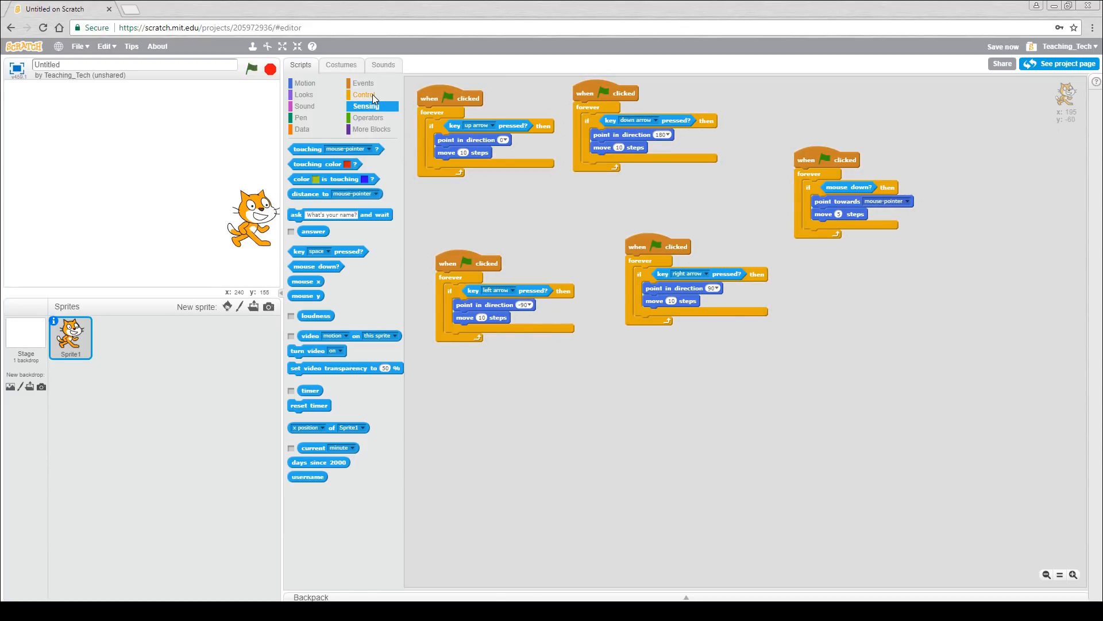
Add a nested 'if then' requiring distance to mouse-pointer > 10 before the cat moves
click(364, 95)
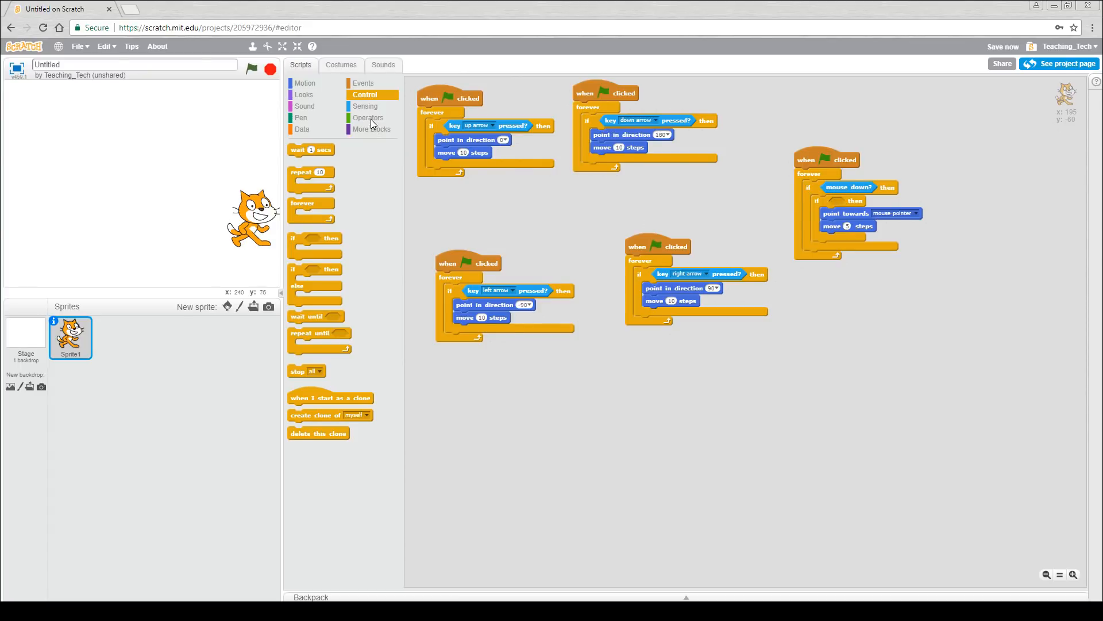
click(368, 117)
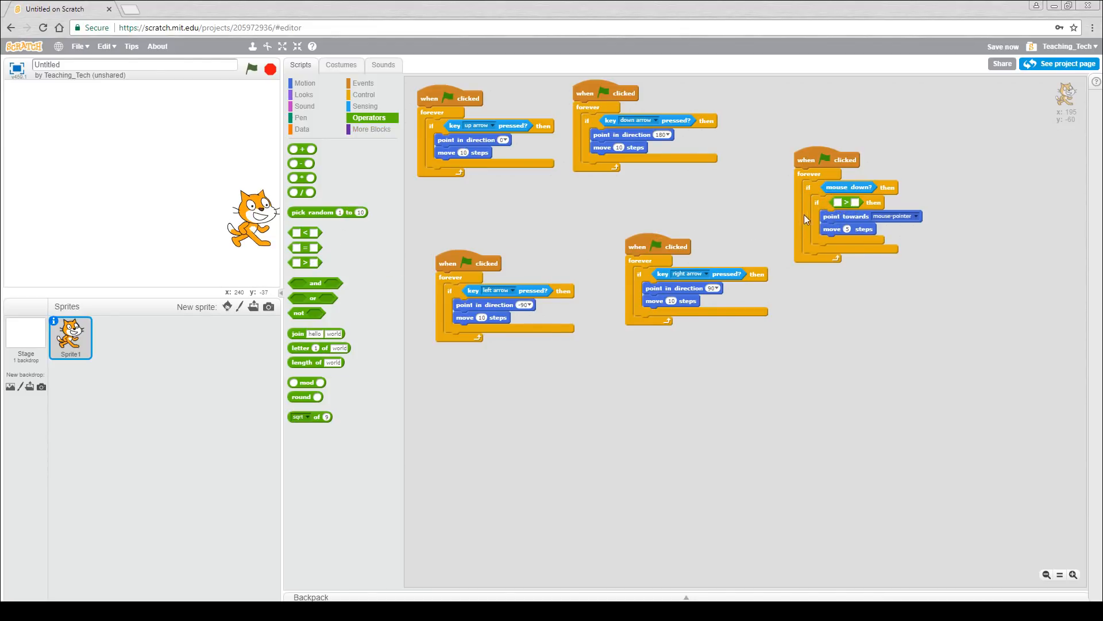
click(365, 106)
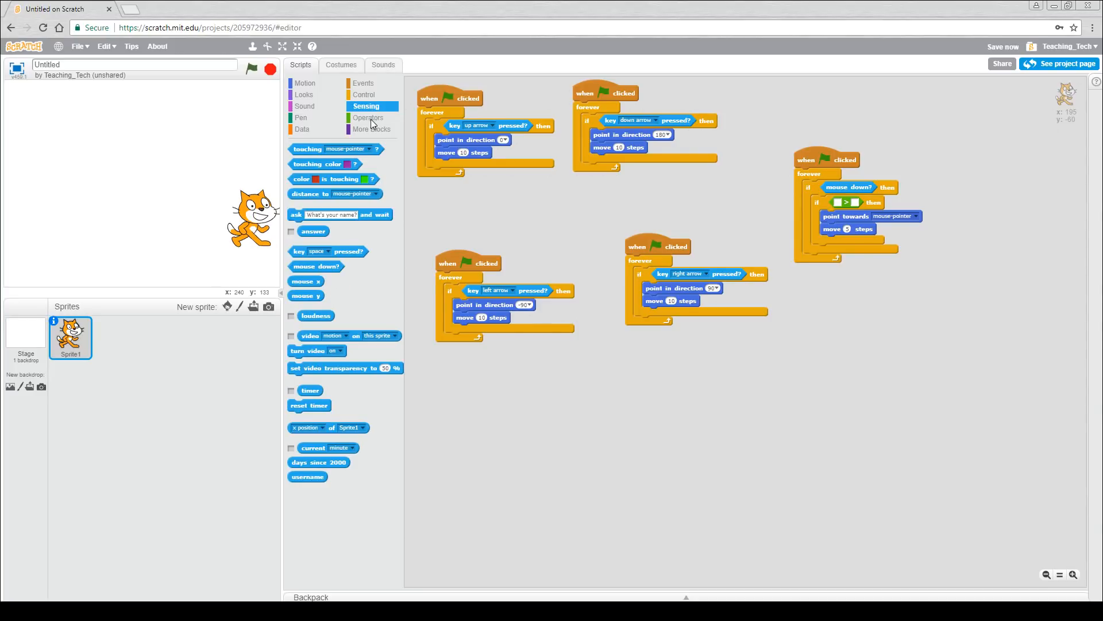
drag(309, 193, 442, 209)
text(10)
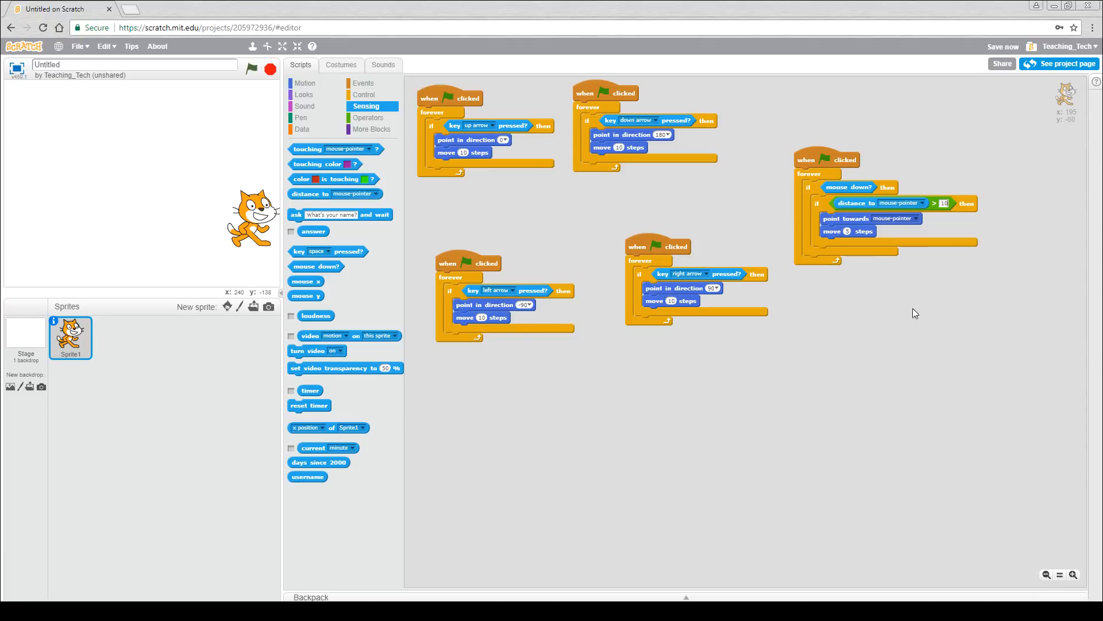
mouse_move(818, 135)
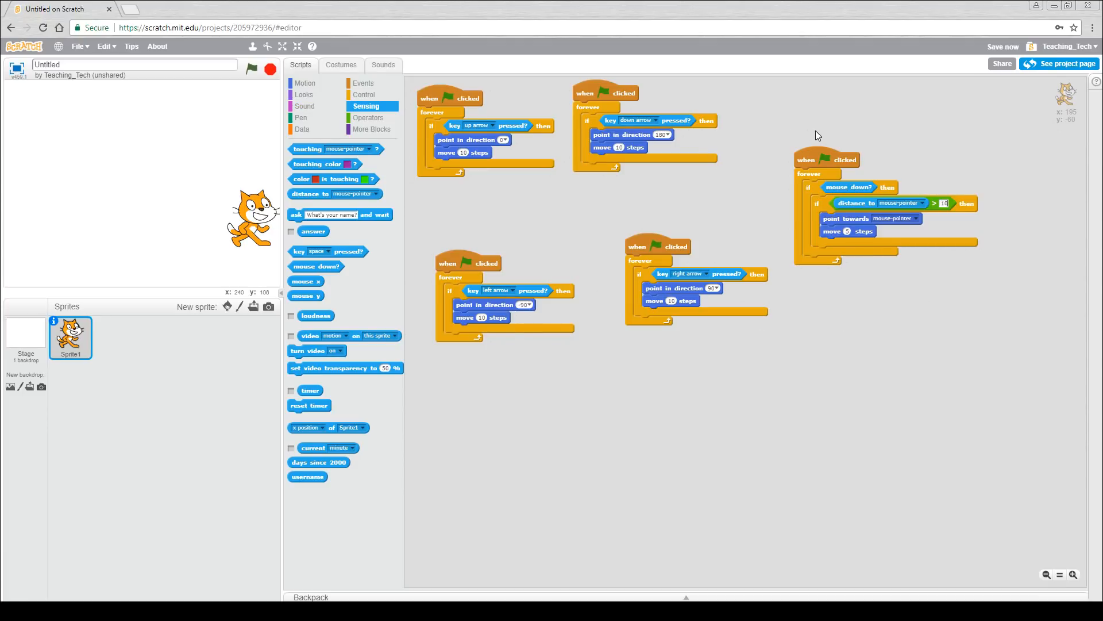
mouse_move(834, 175)
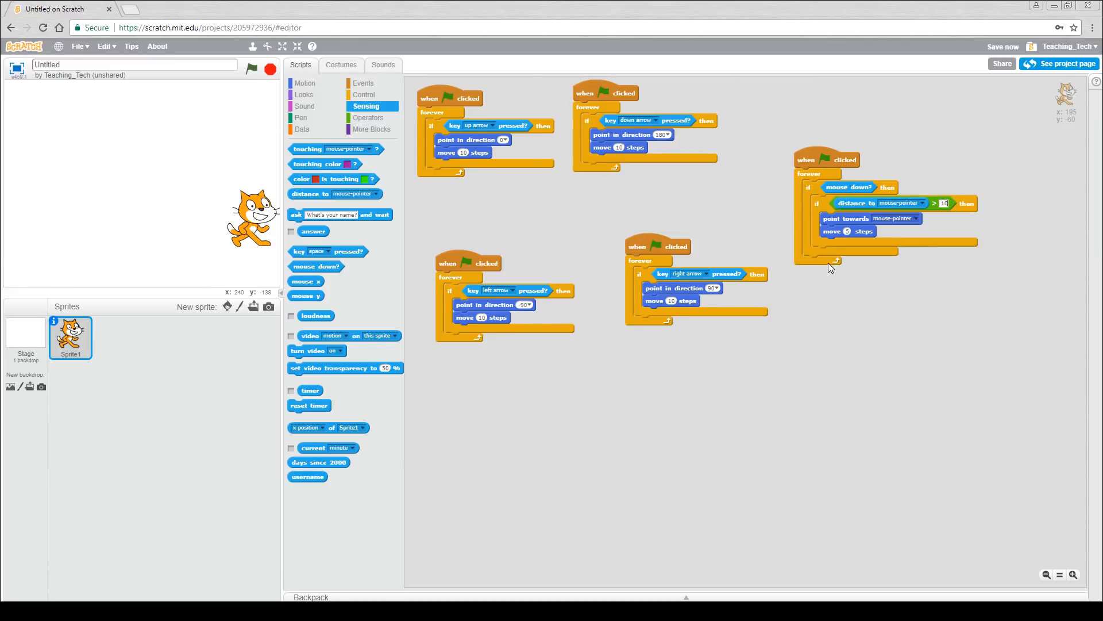
mouse_move(834, 205)
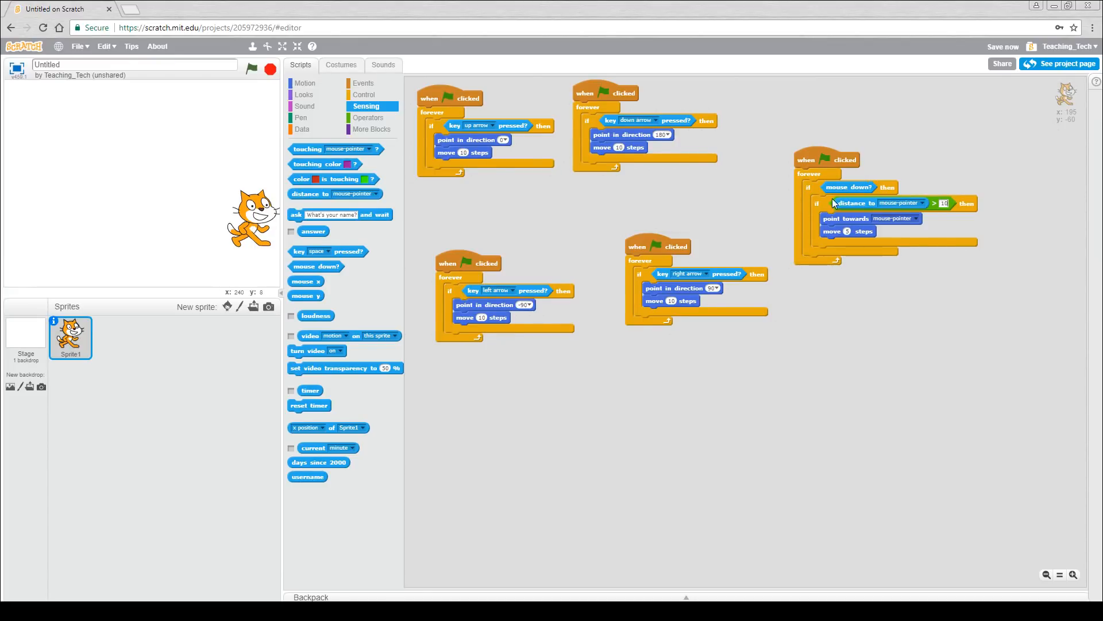
mouse_move(932, 204)
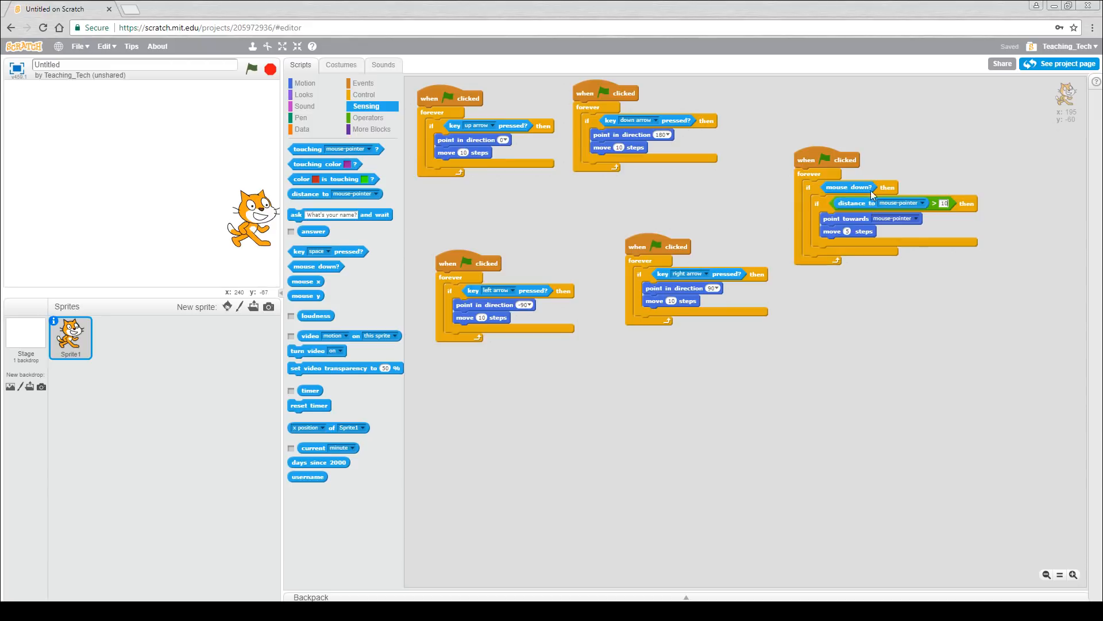
mouse_move(875, 199)
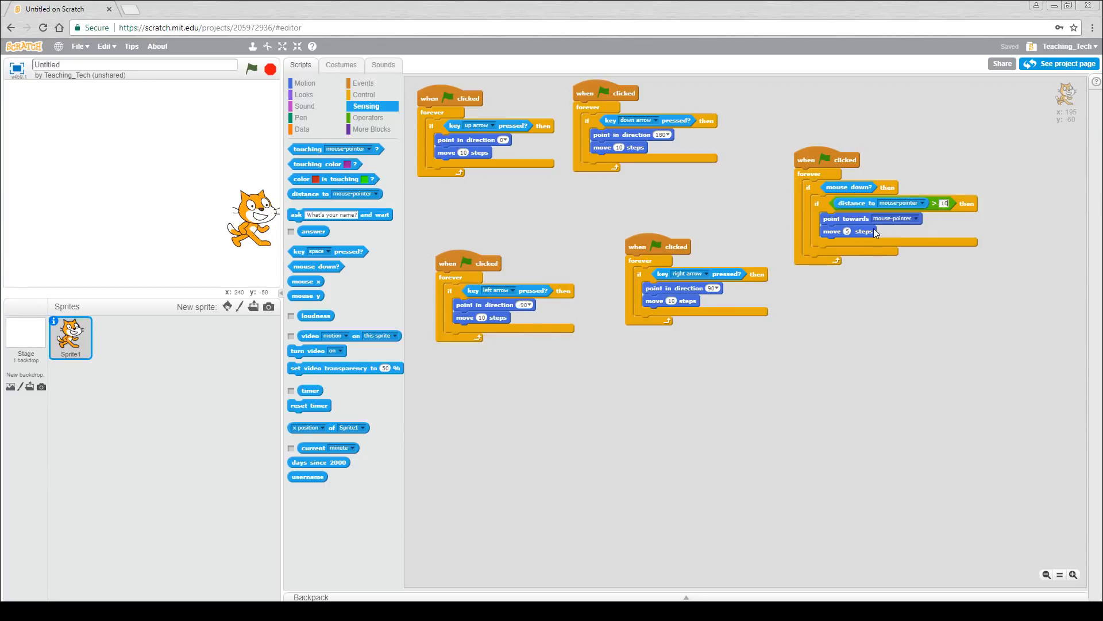
mouse_move(690, 212)
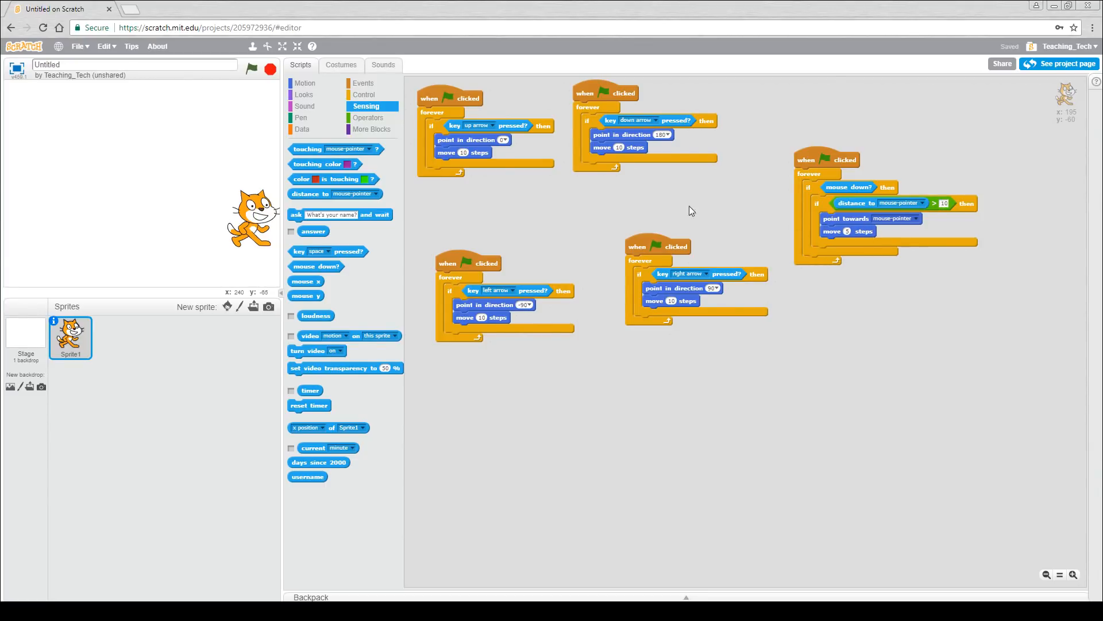
mouse_move(231, 101)
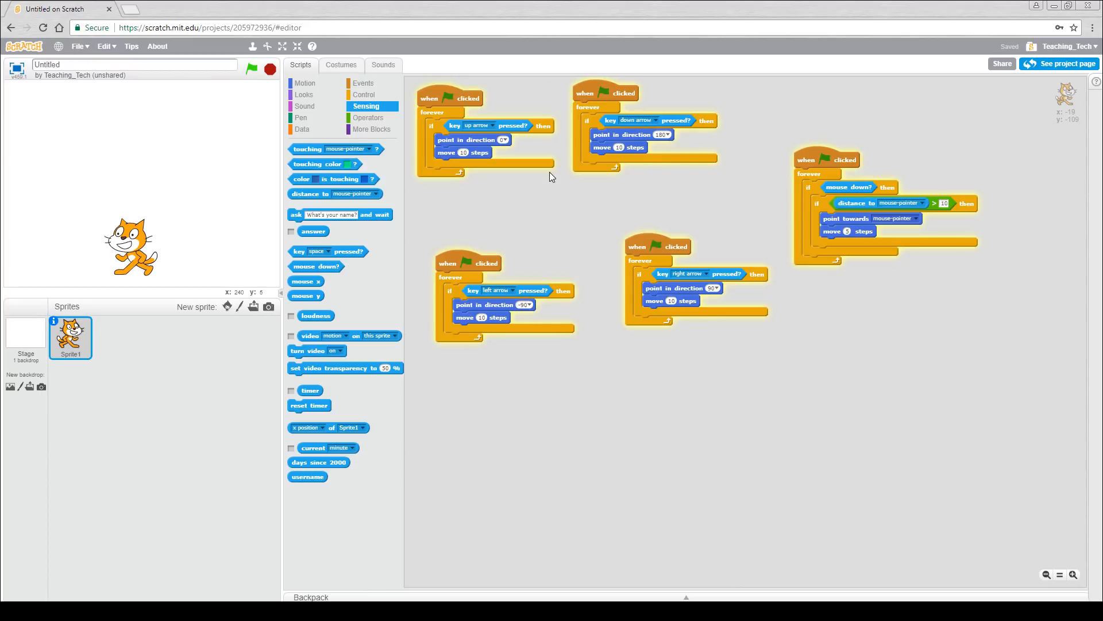
mouse_move(549, 205)
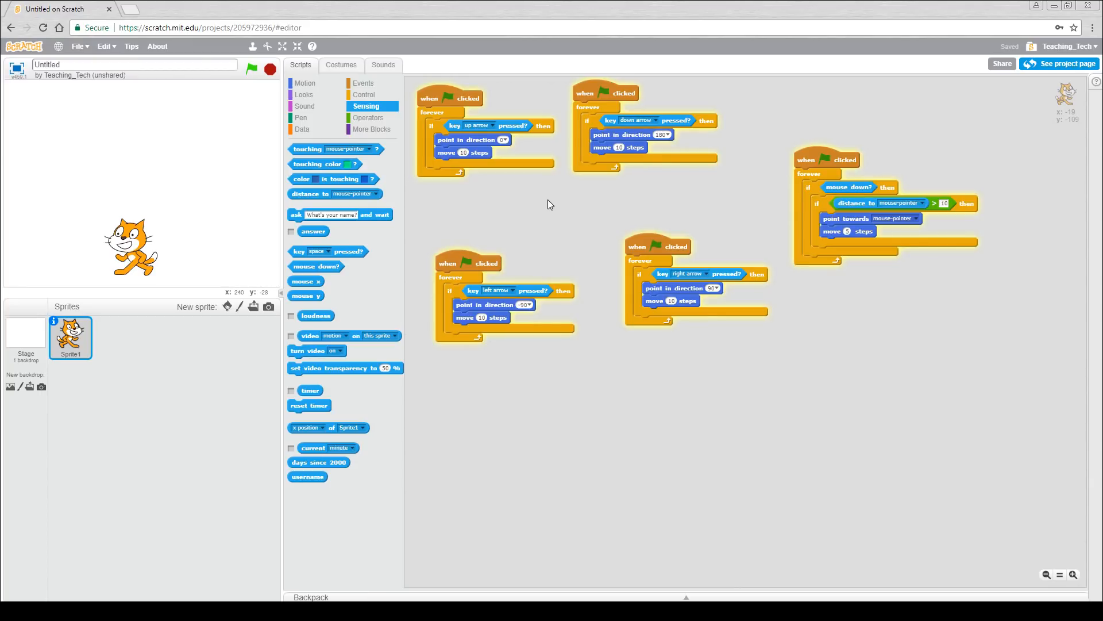